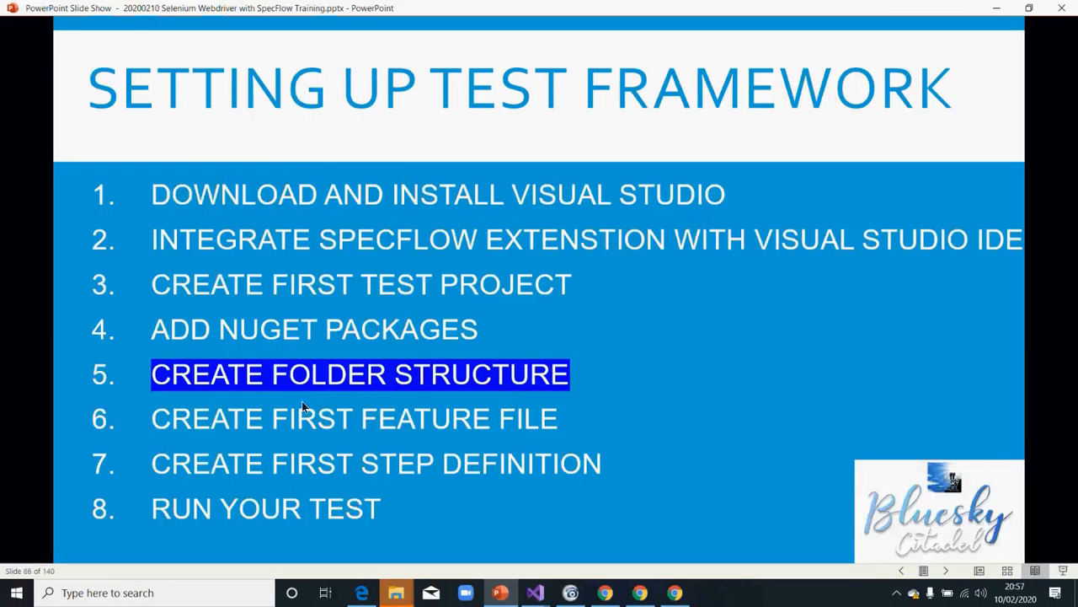
mouse_move(462, 394)
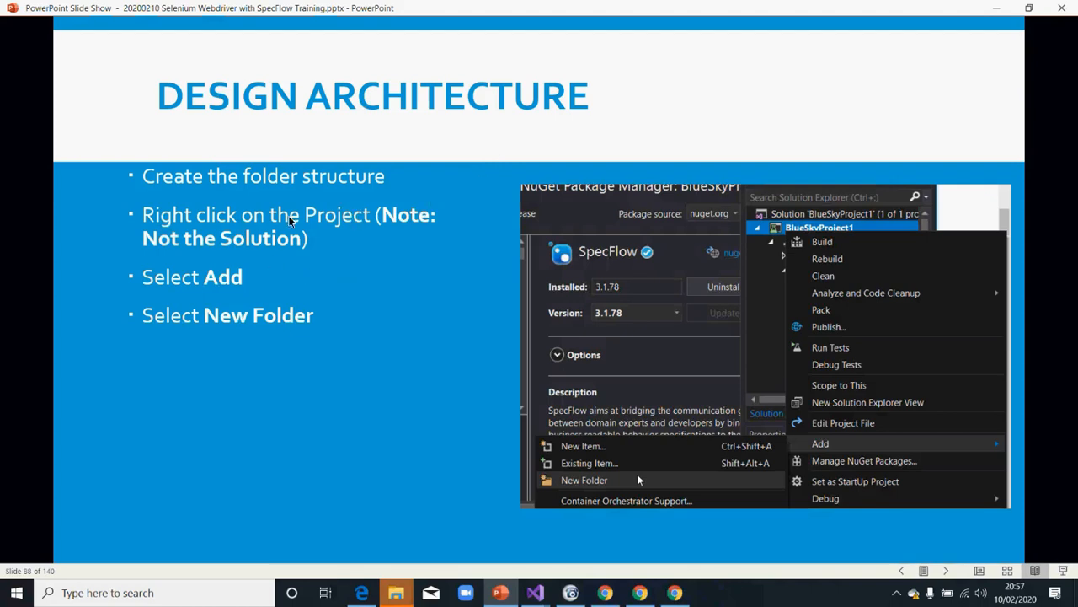
mouse_move(209, 194)
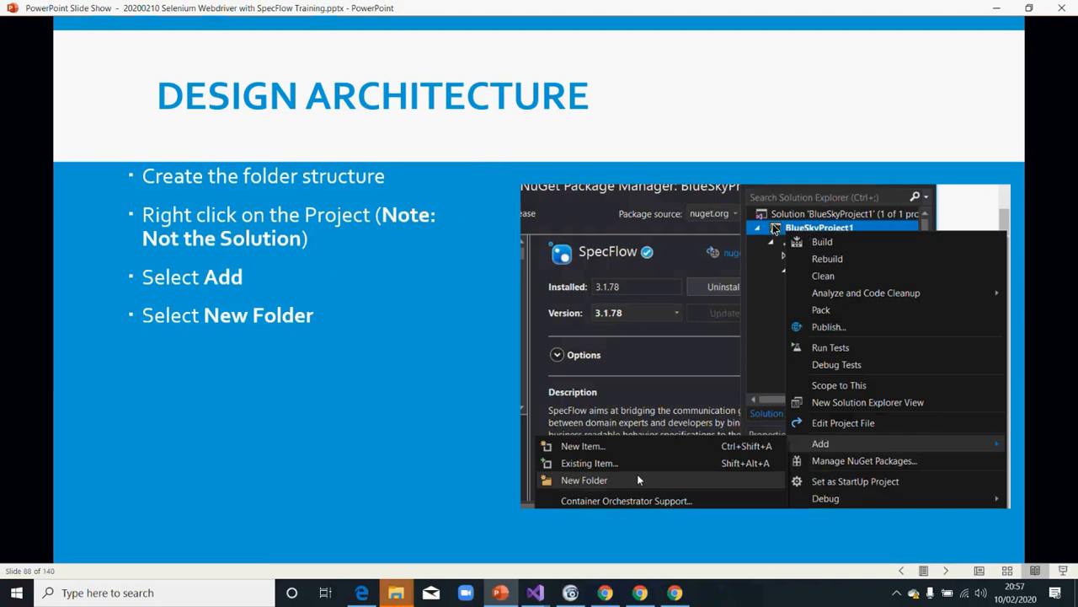
mouse_move(701, 239)
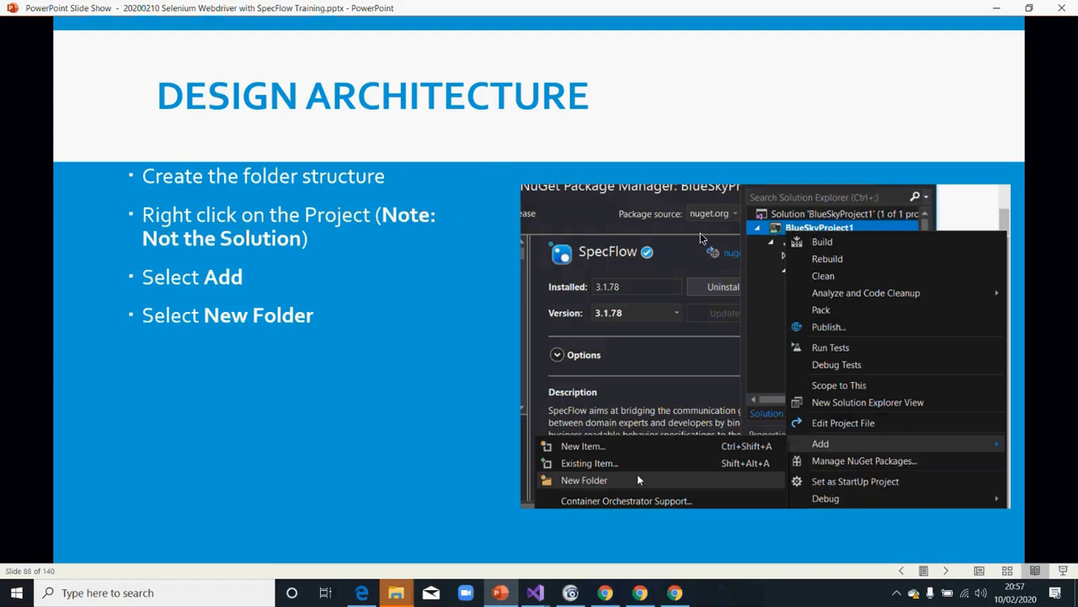
mouse_move(289, 246)
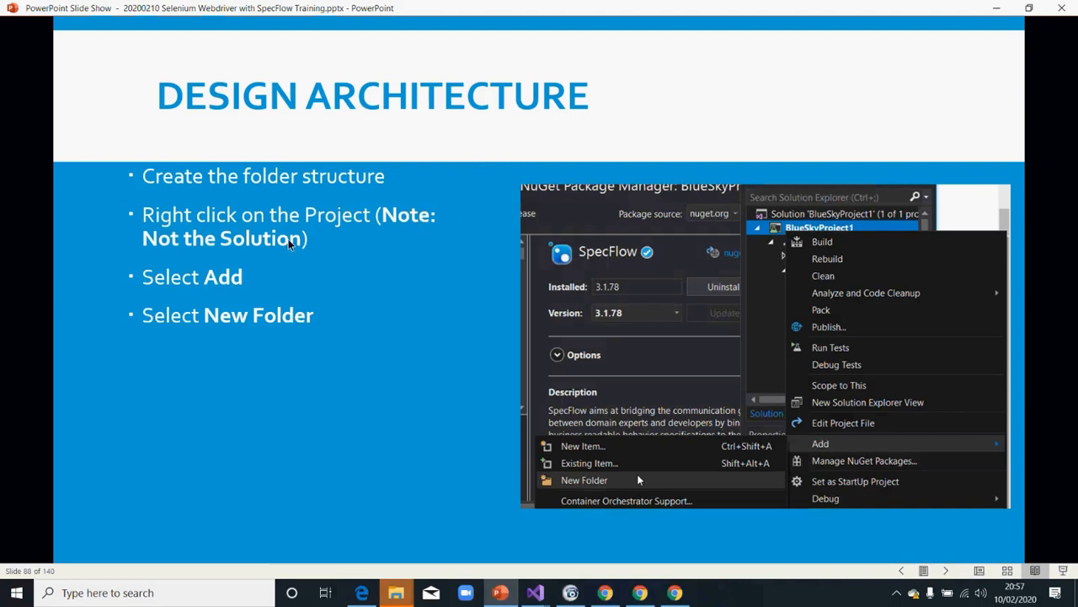
mouse_move(296, 256)
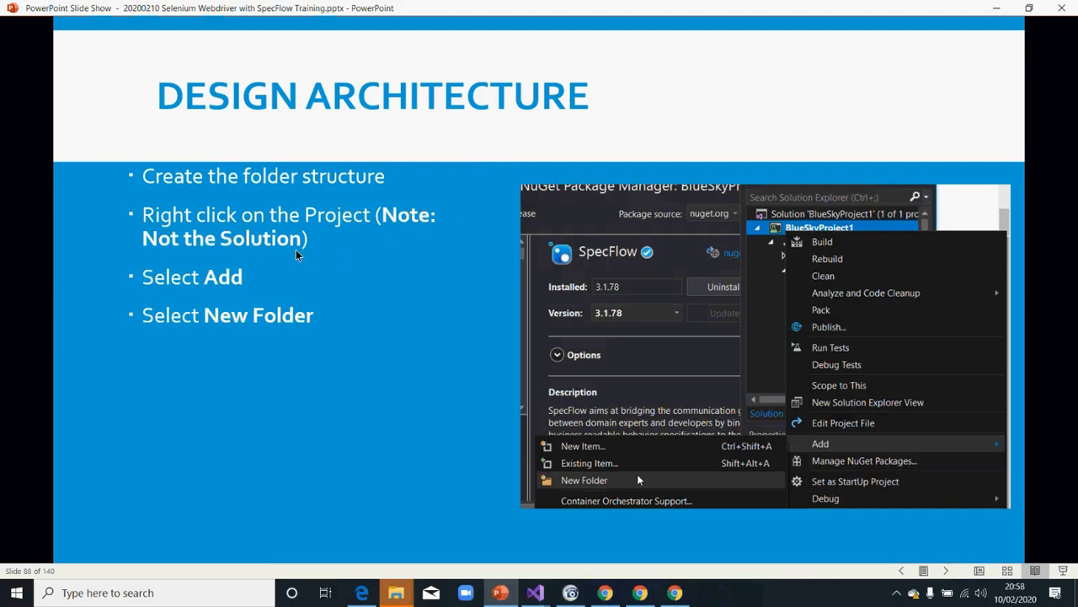
mouse_move(313, 276)
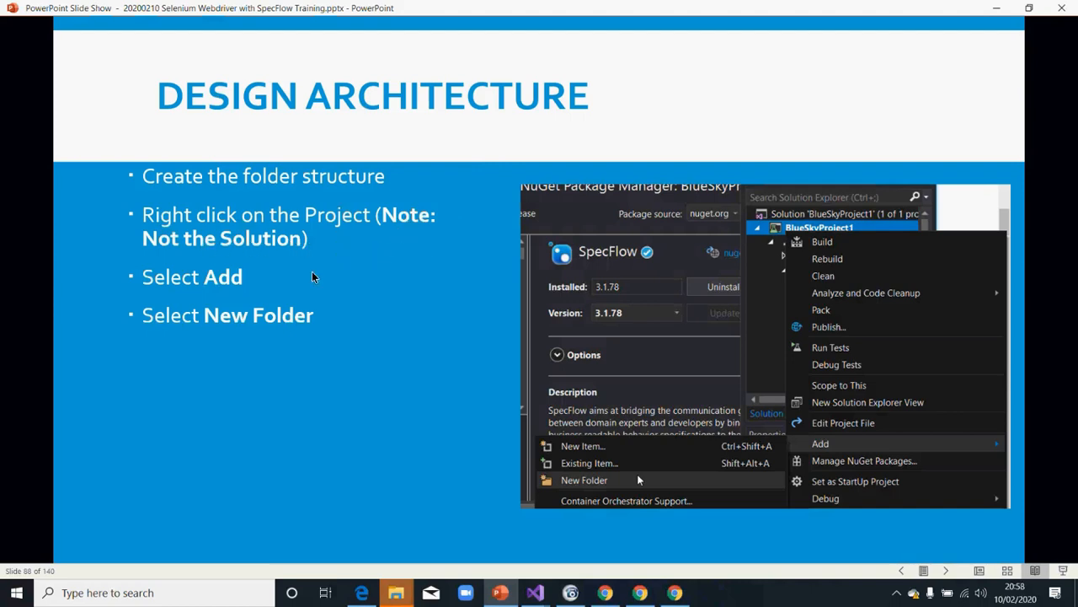
mouse_move(649, 546)
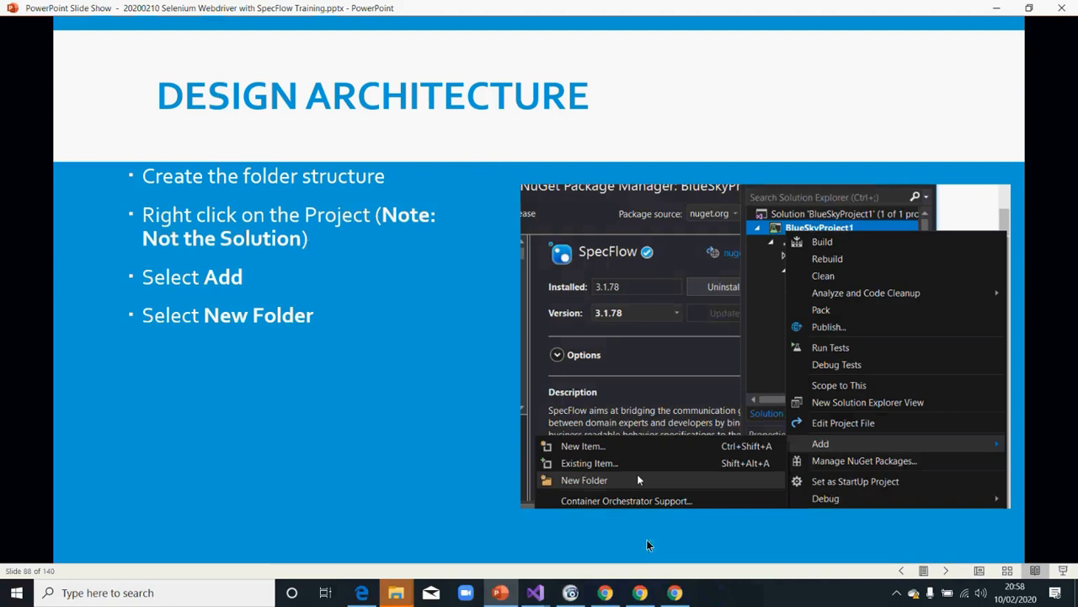
mouse_move(317, 223)
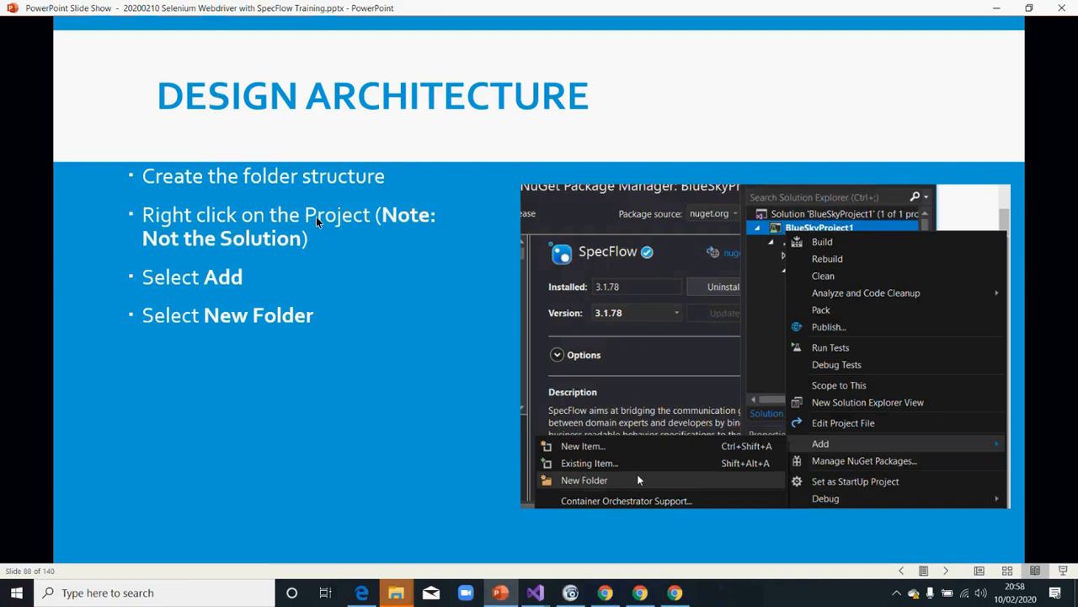
mouse_move(326, 226)
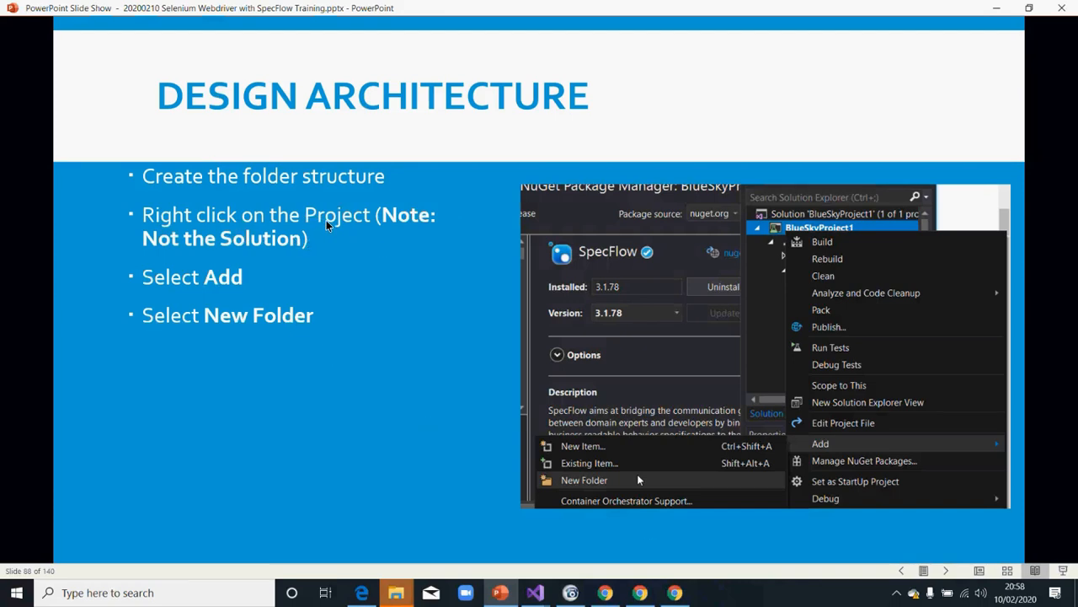
mouse_move(778, 219)
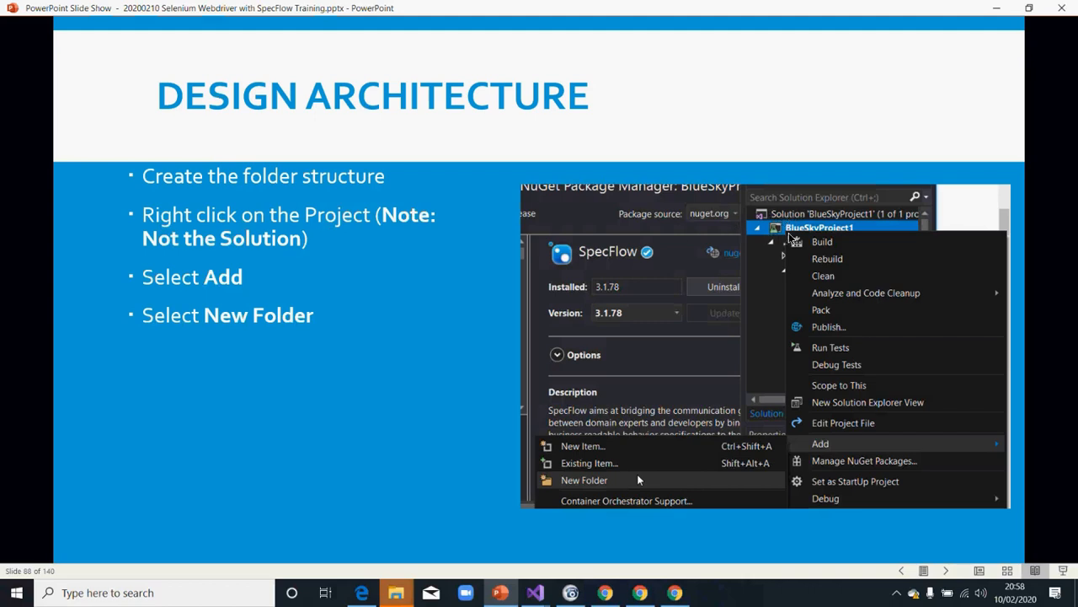
mouse_move(775, 232)
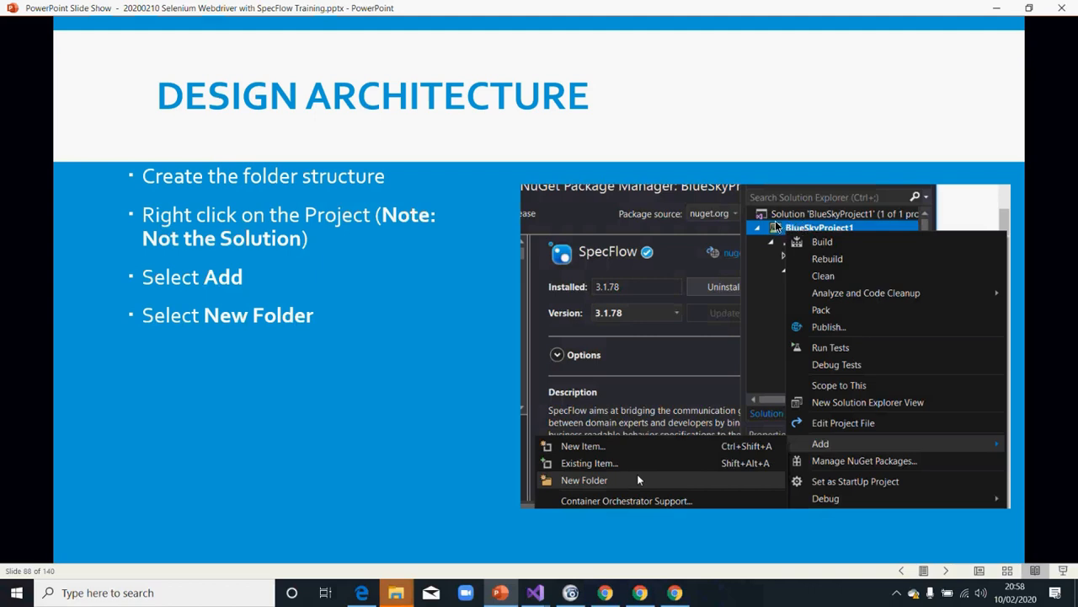
mouse_move(809, 232)
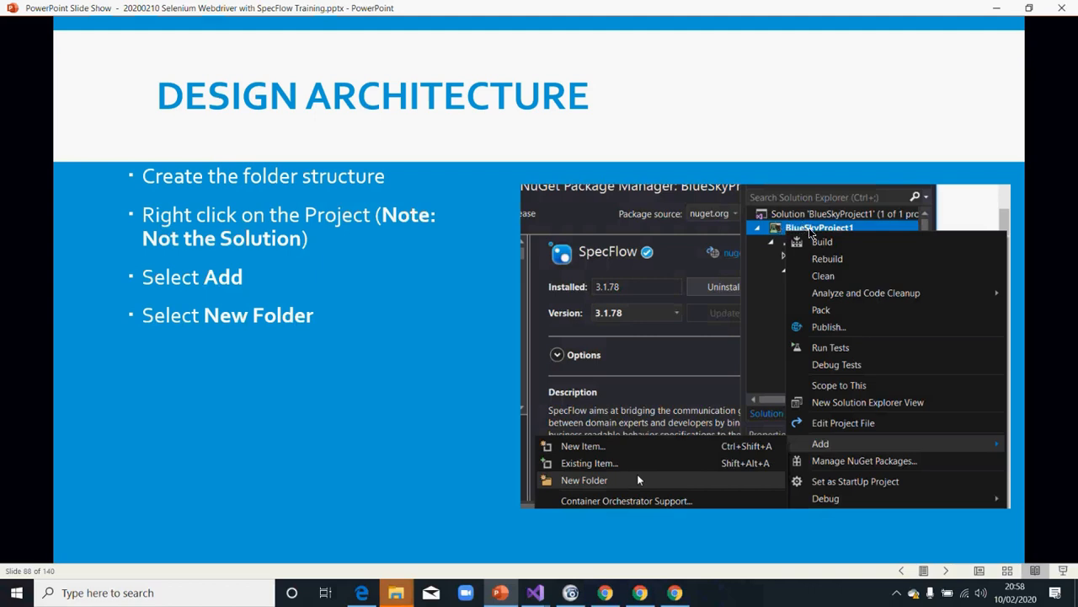
mouse_move(815, 277)
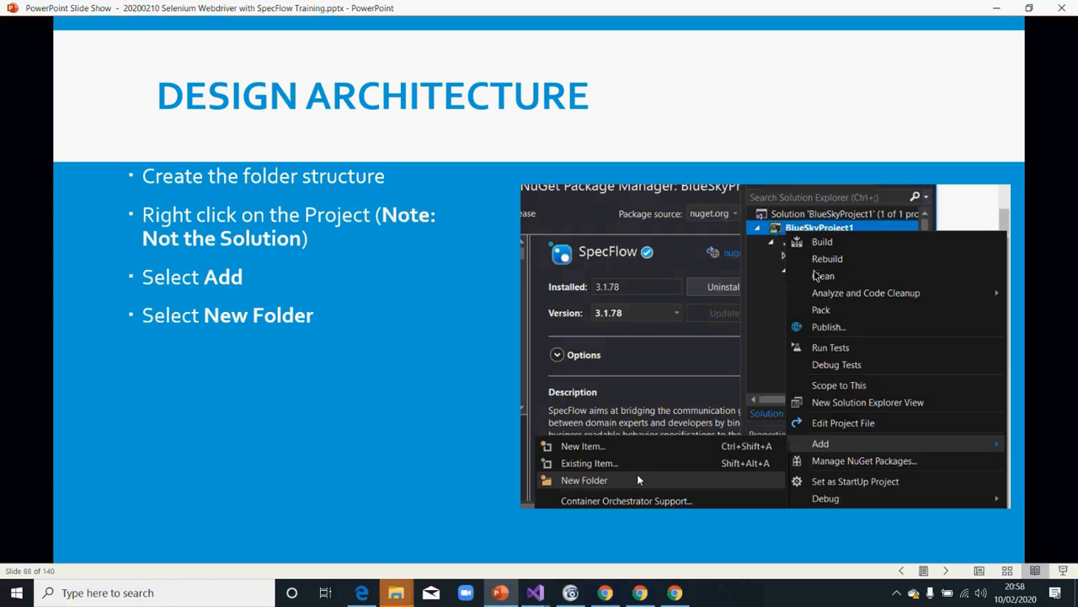
mouse_move(647, 289)
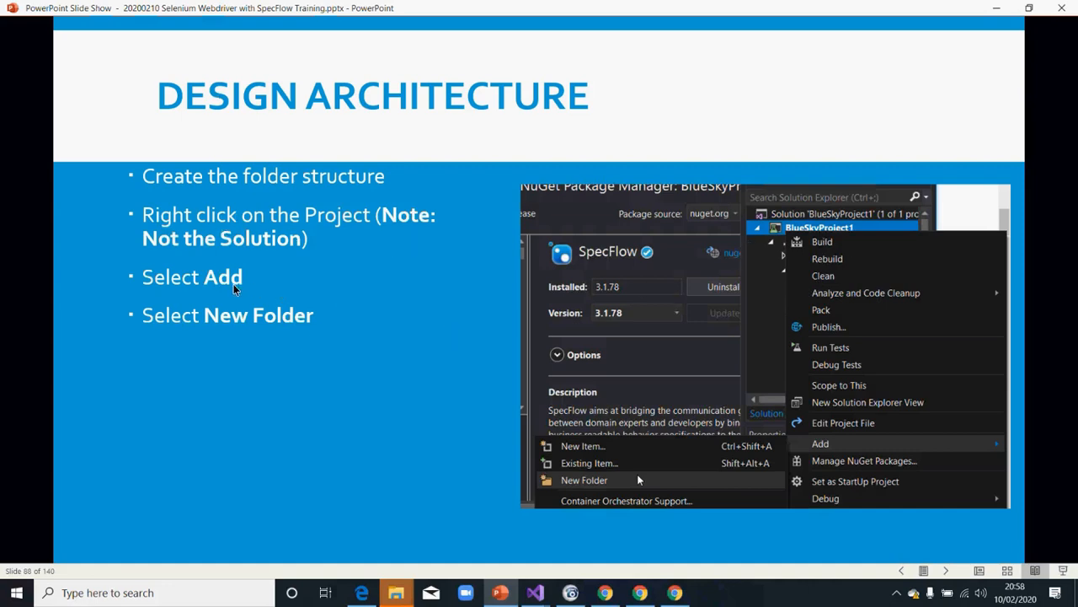
mouse_move(379, 368)
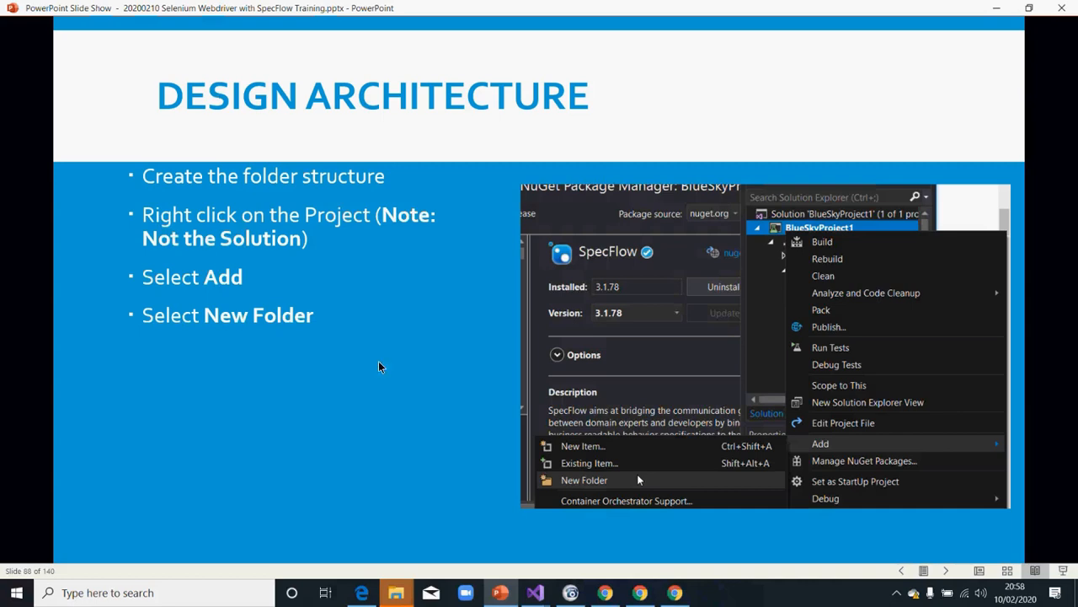
mouse_move(290, 327)
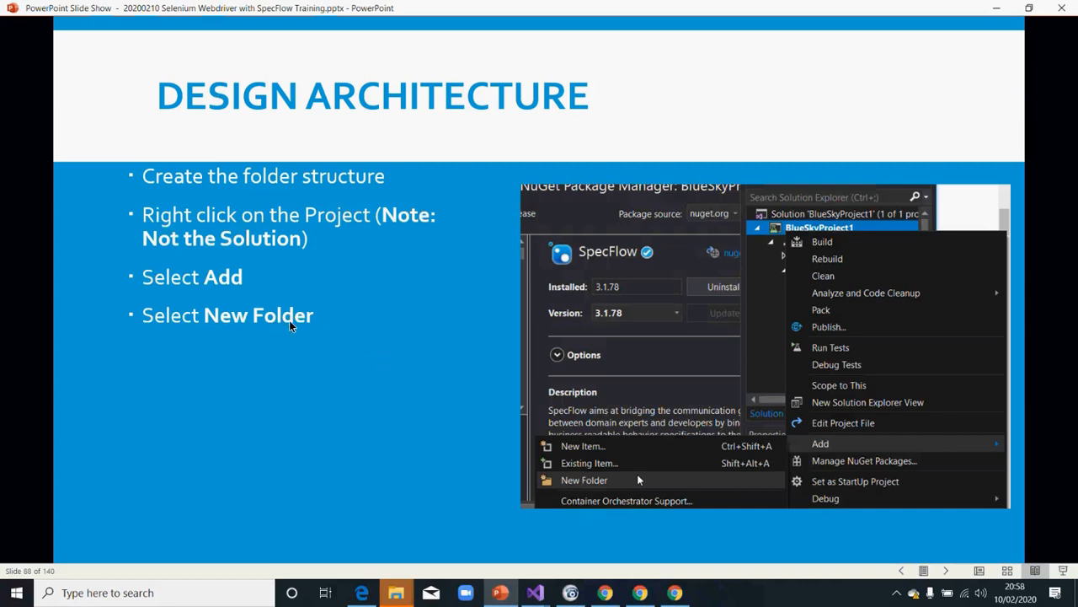
mouse_move(535, 593)
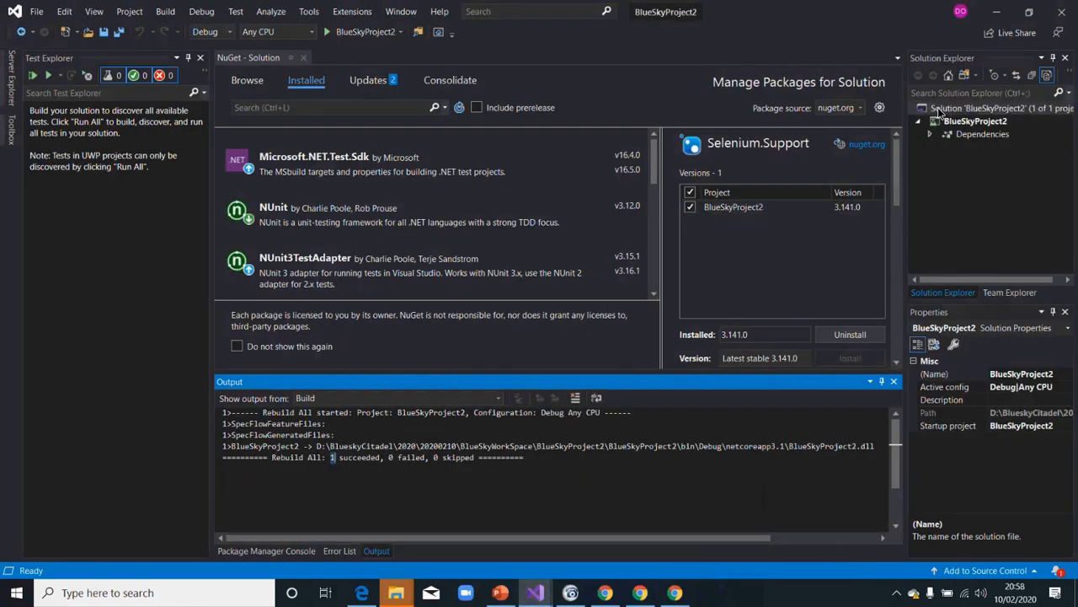
Add a new folder under the BlueSkyProject2 project (not the solution) and start naming it 'Feat...'.
right_click(977, 108)
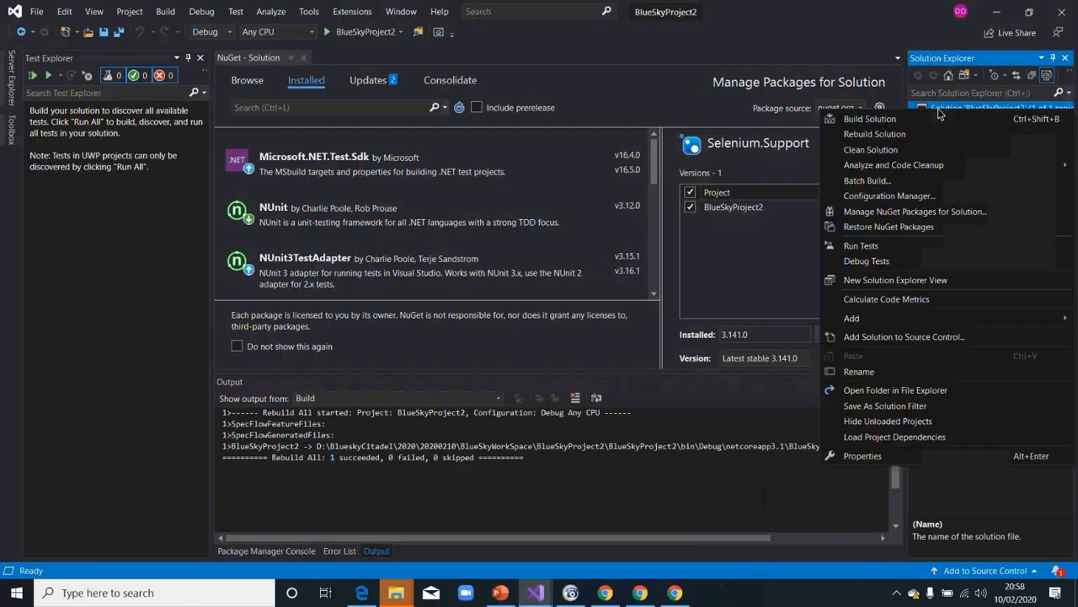
mouse_move(866, 259)
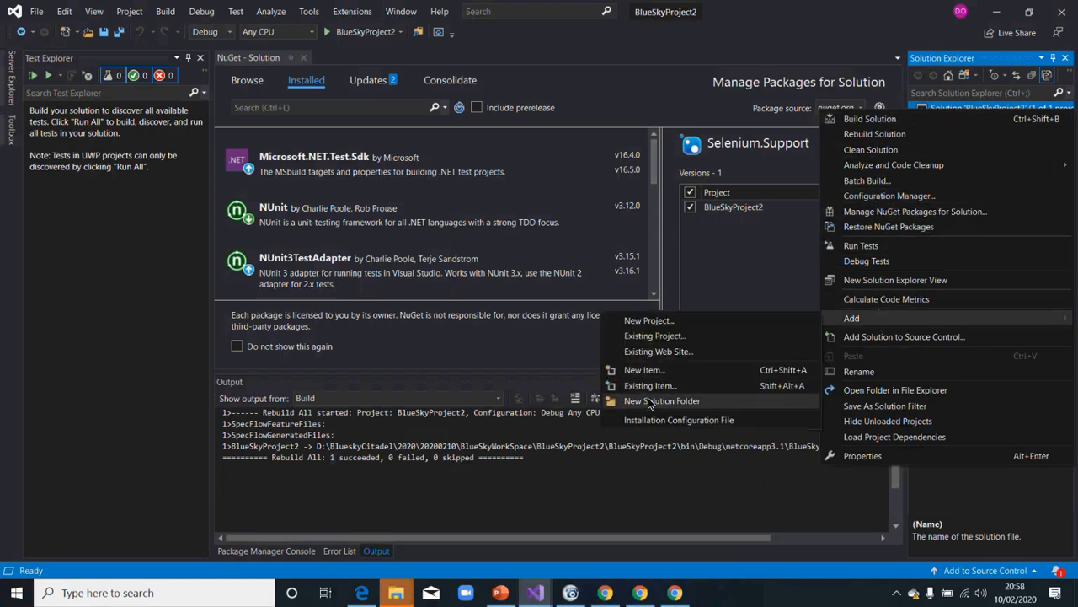
mouse_move(680, 404)
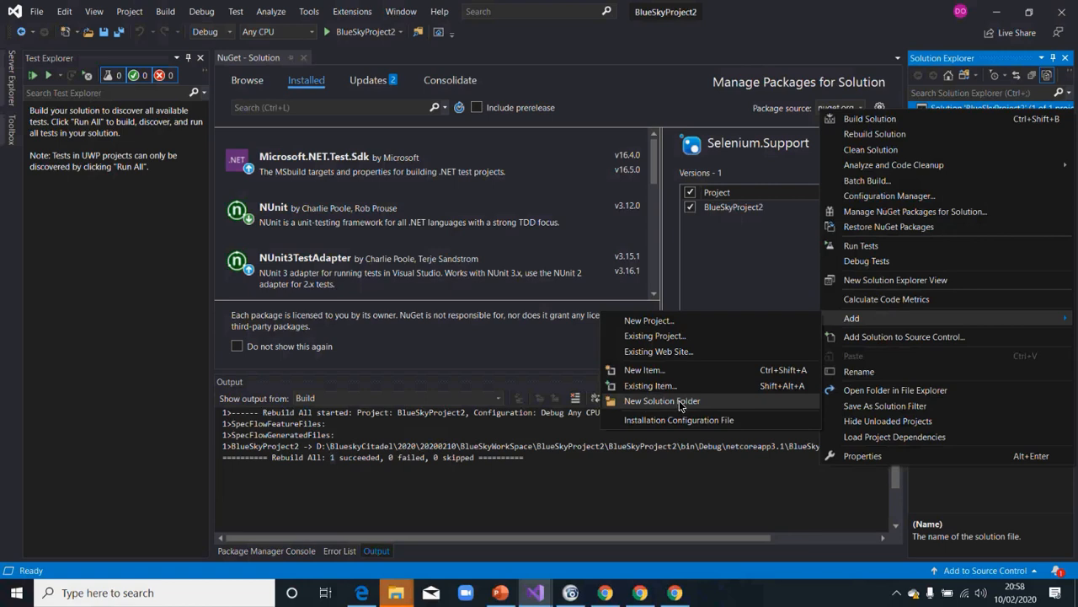
mouse_move(856, 30)
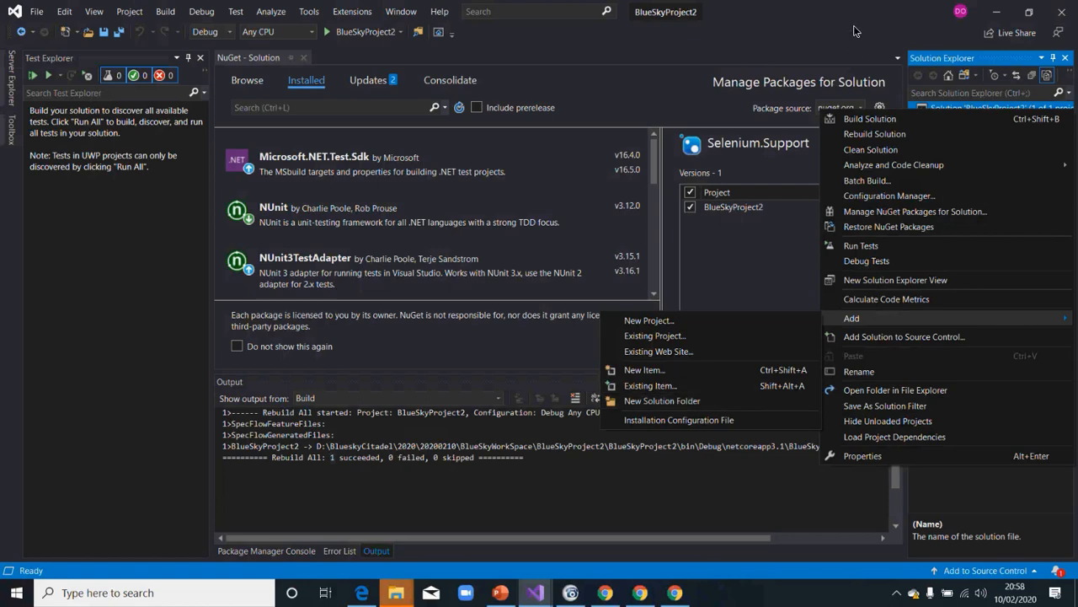
click(974, 122)
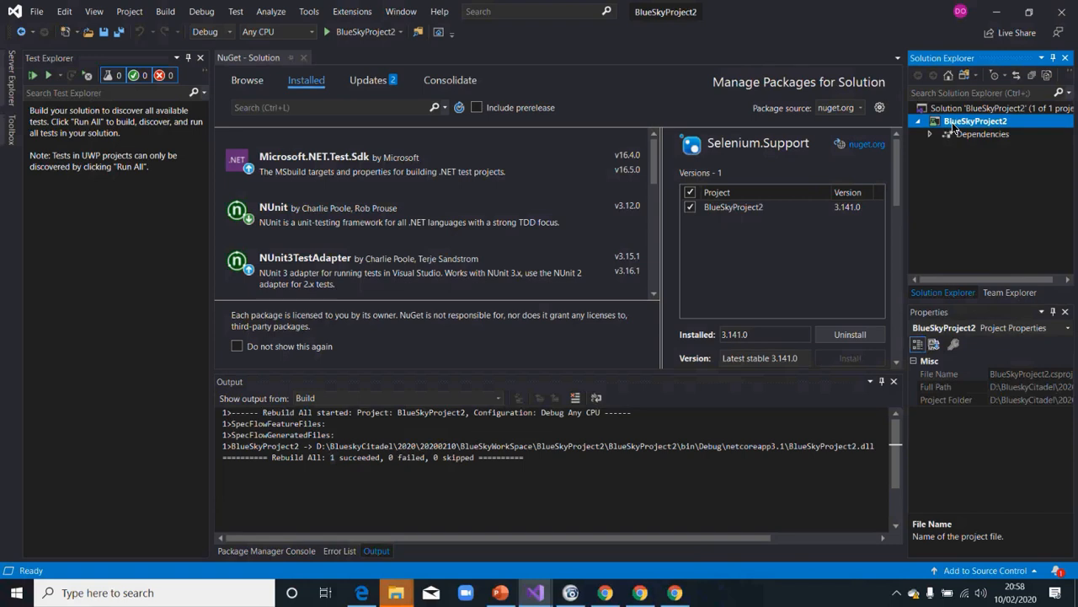
right_click(974, 121)
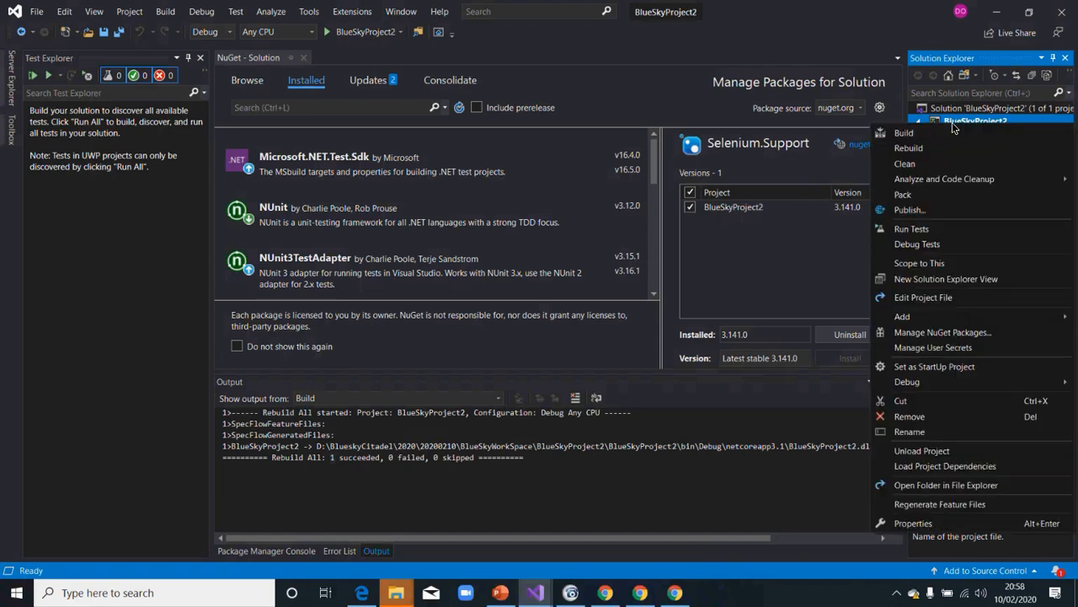
mouse_move(901, 317)
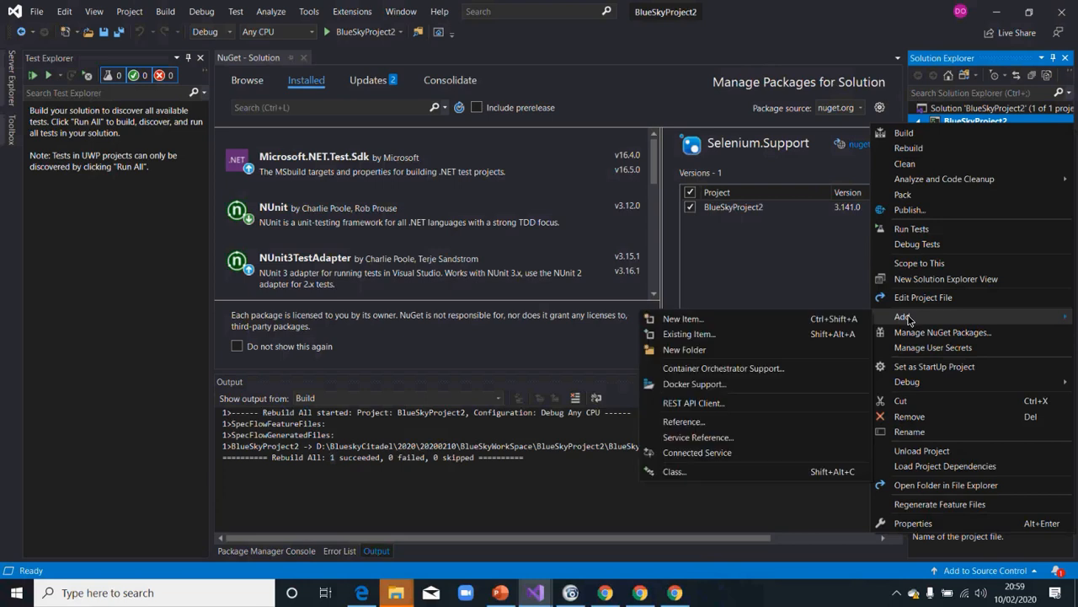
mouse_move(684, 349)
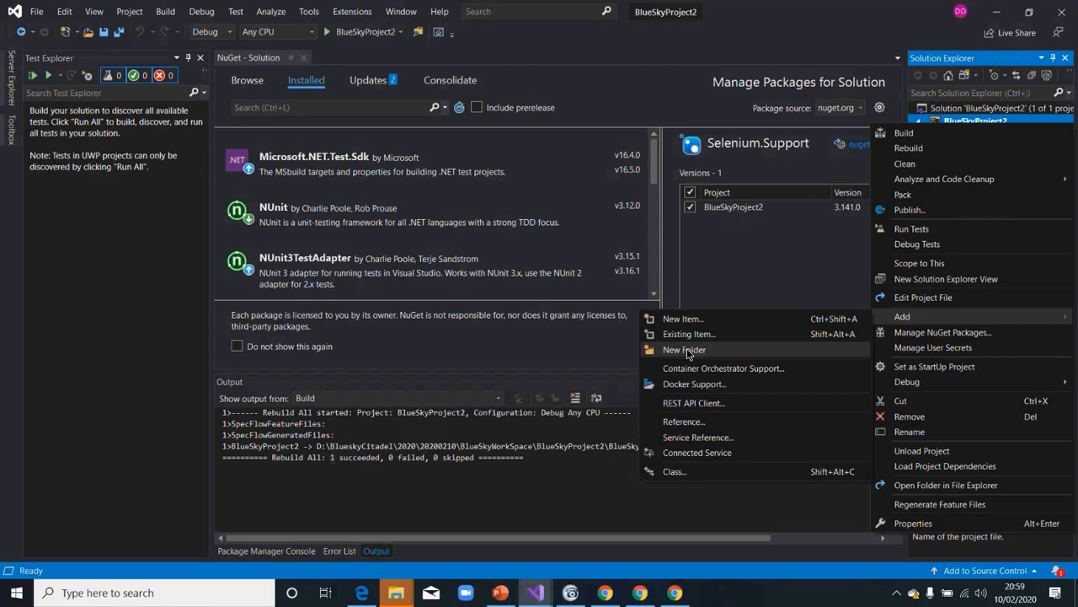
click(684, 349)
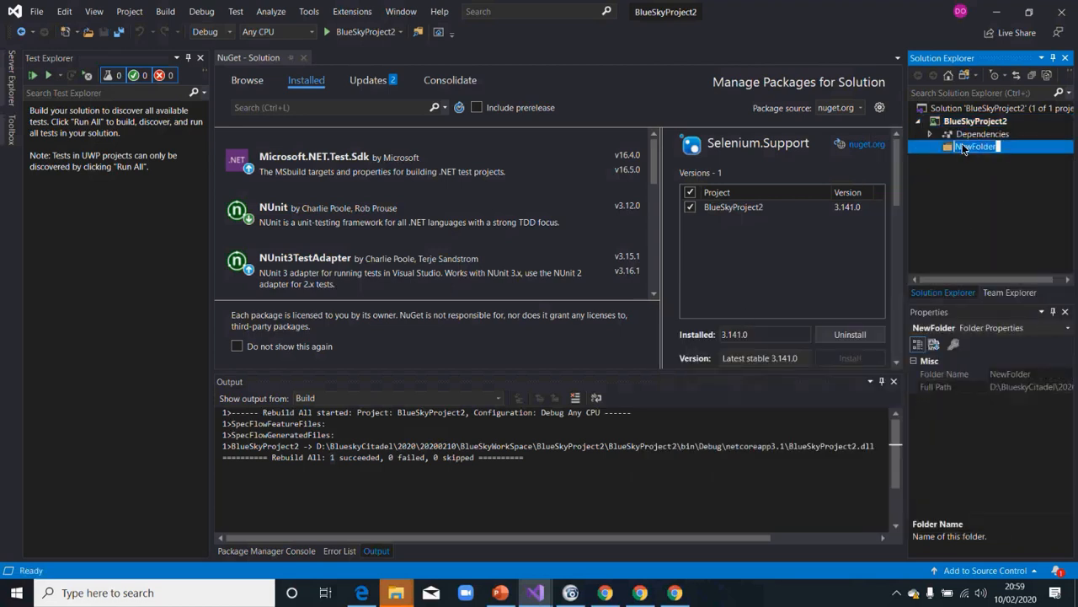
text(Features)
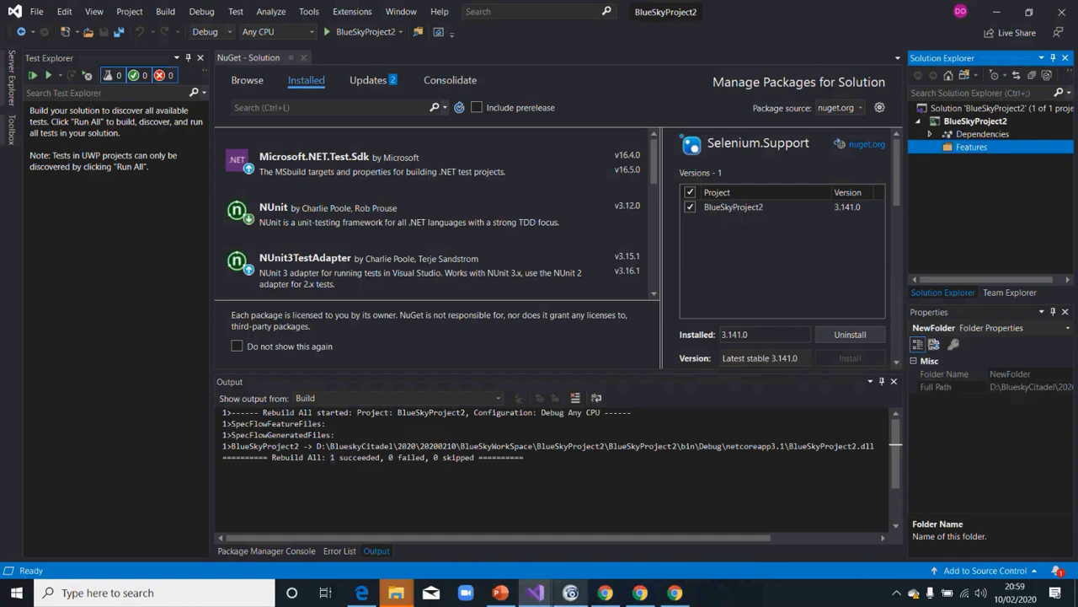
mouse_move(500, 593)
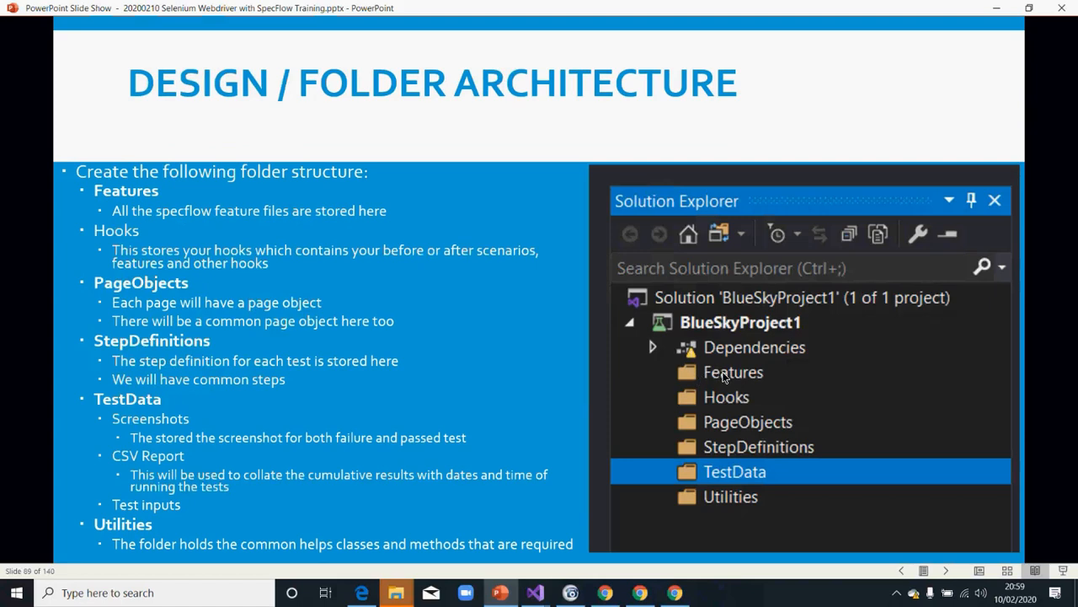
mouse_move(192, 223)
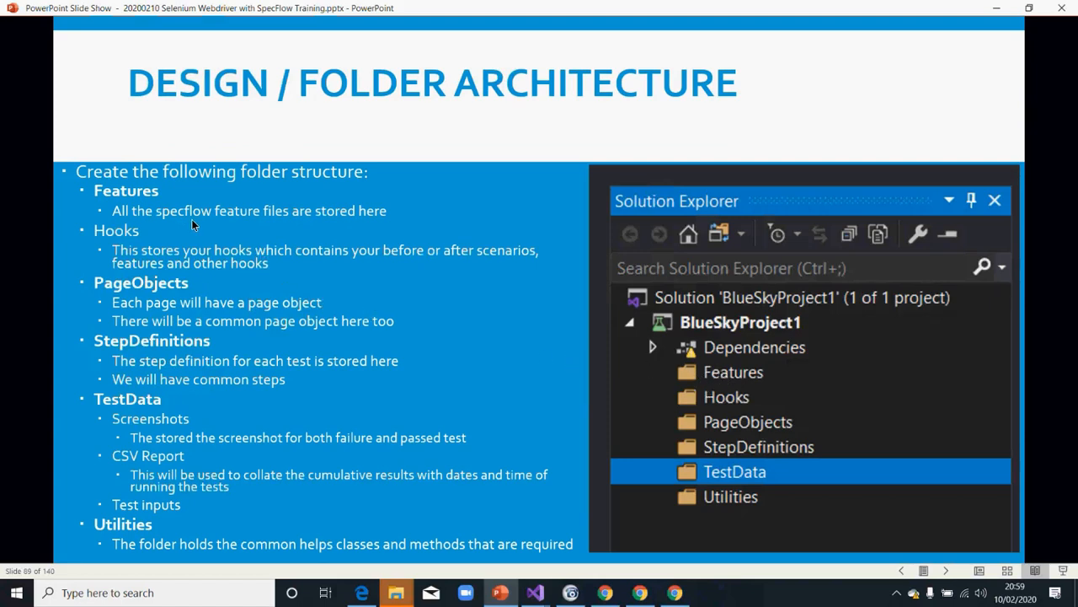
mouse_move(707, 411)
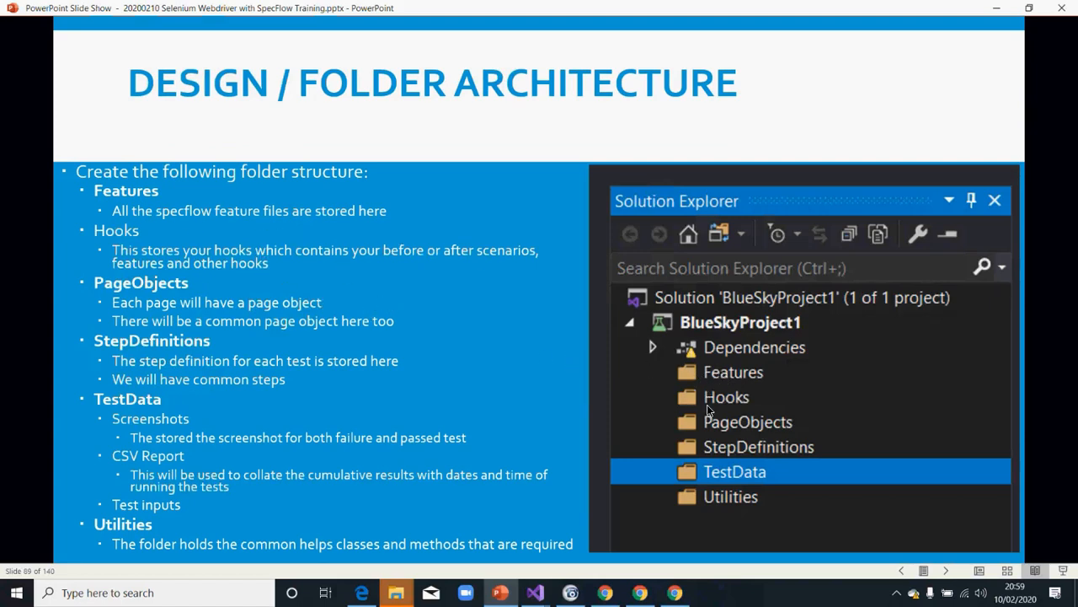
mouse_move(707, 398)
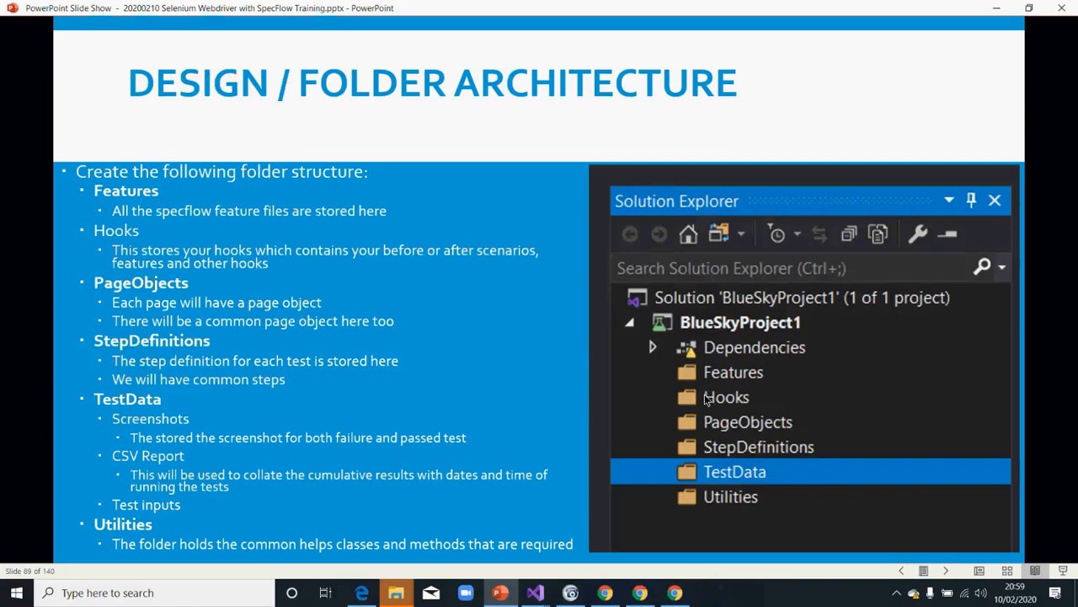
mouse_move(721, 404)
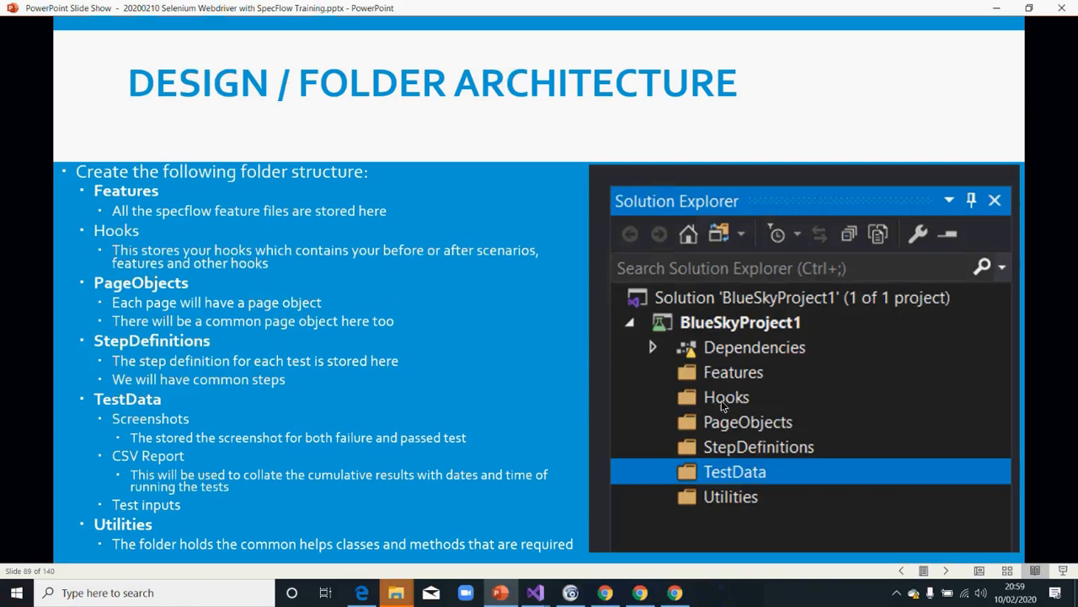
mouse_move(694, 404)
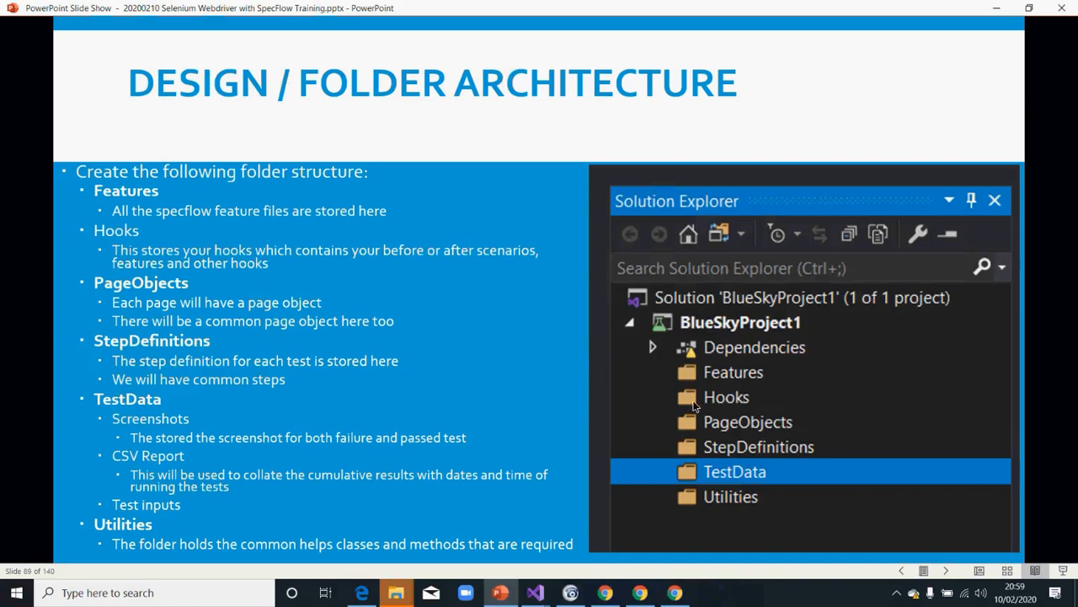
mouse_move(698, 403)
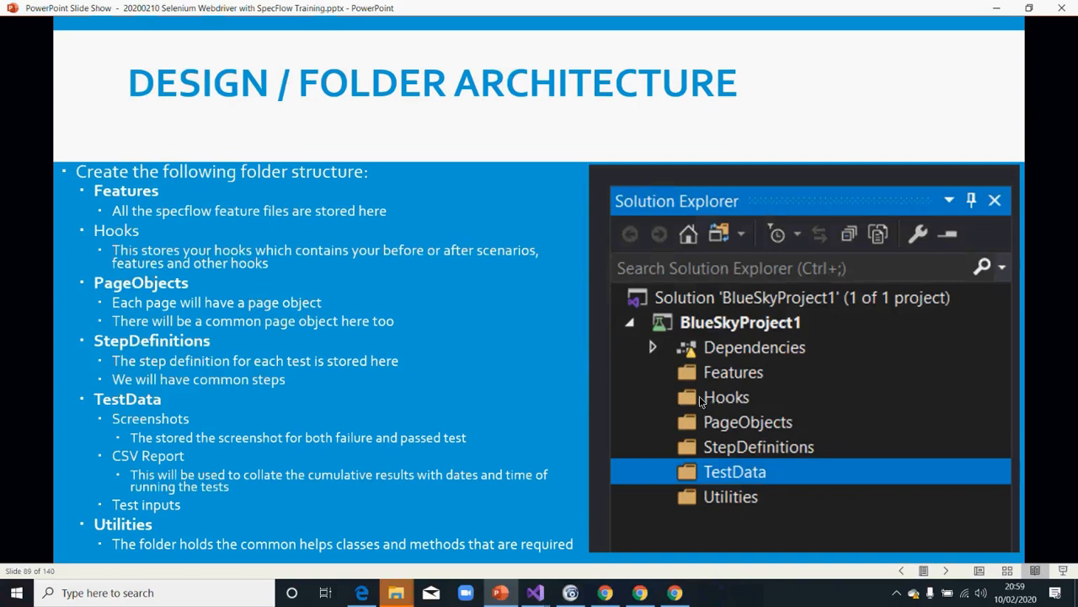
mouse_move(714, 405)
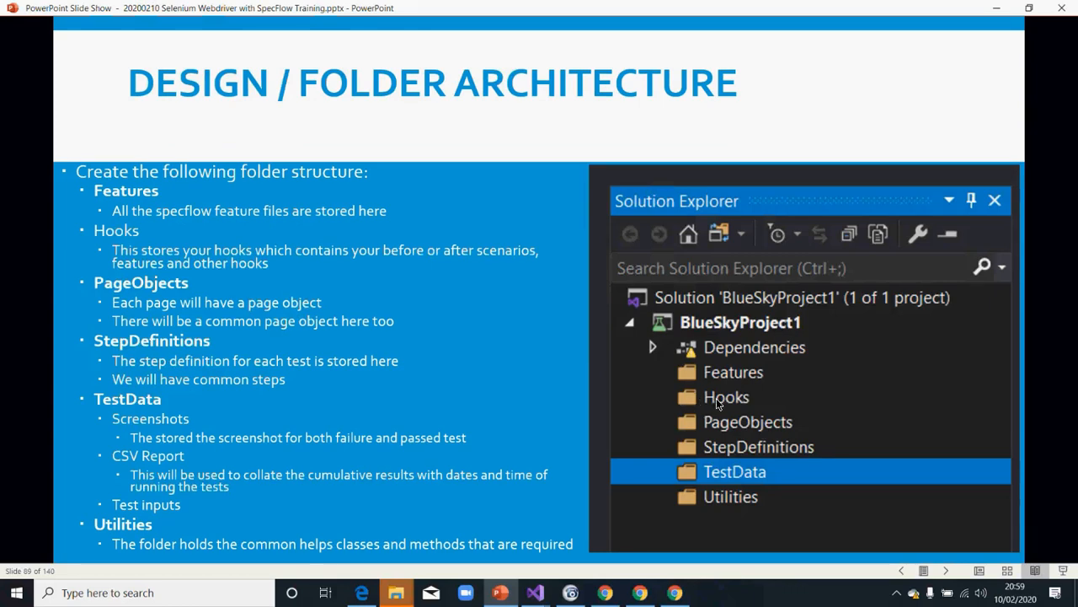
mouse_move(717, 405)
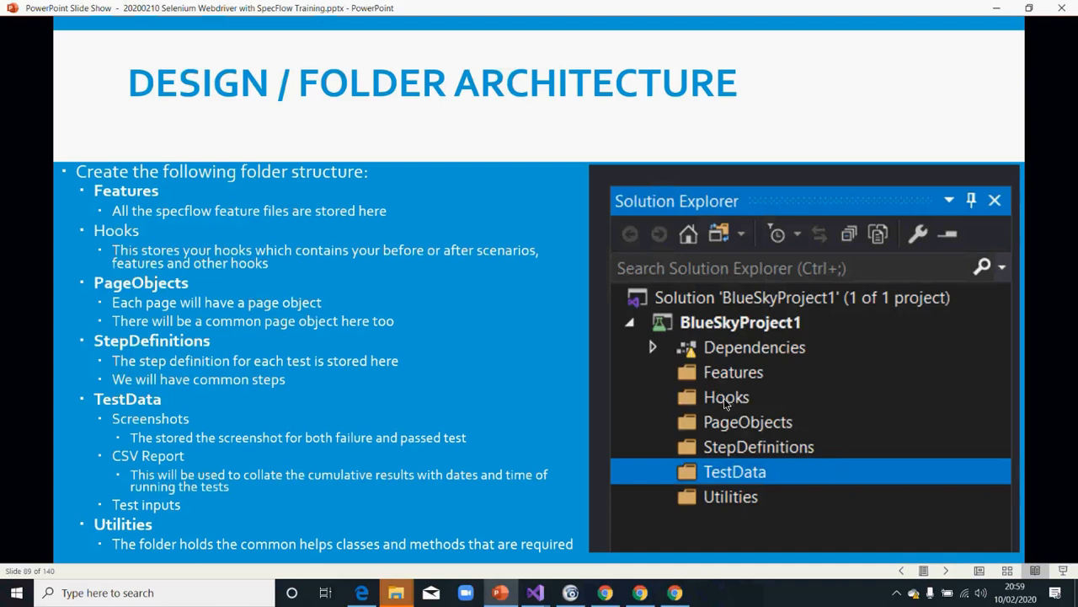
mouse_move(721, 403)
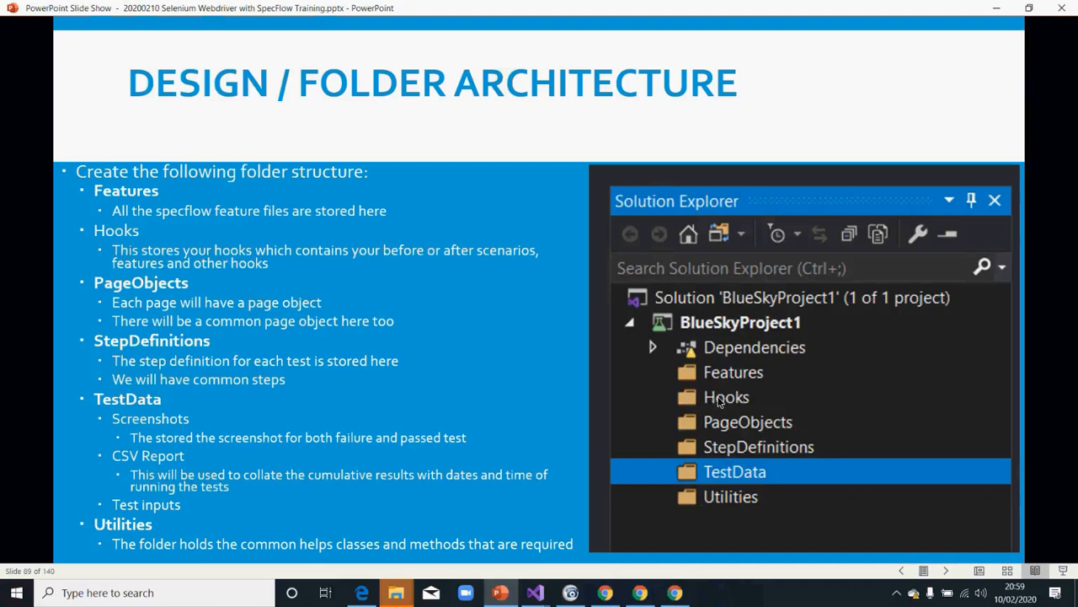
mouse_move(755, 497)
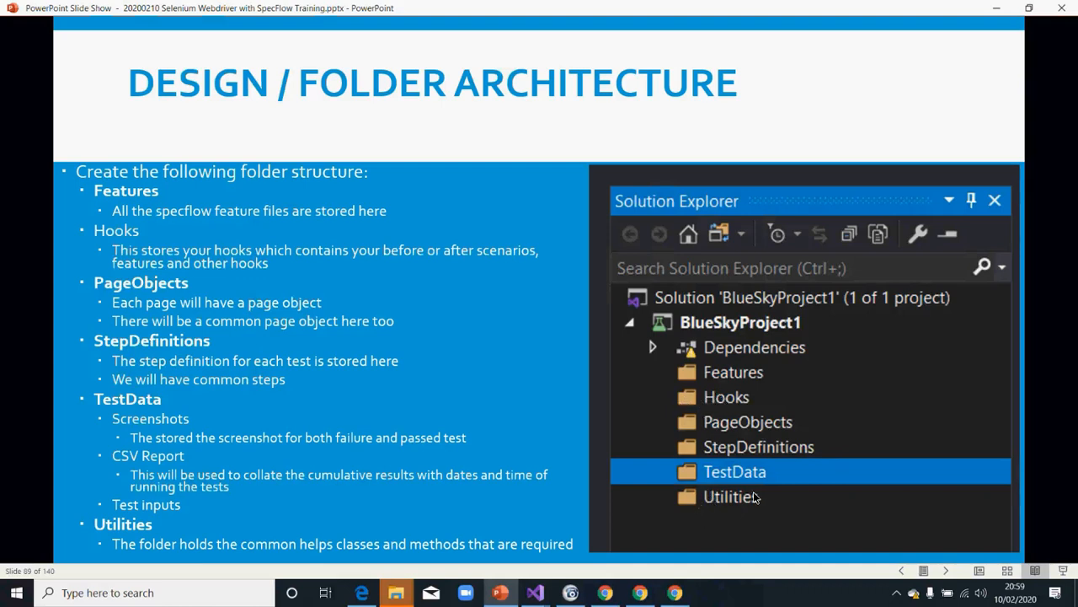
mouse_move(723, 406)
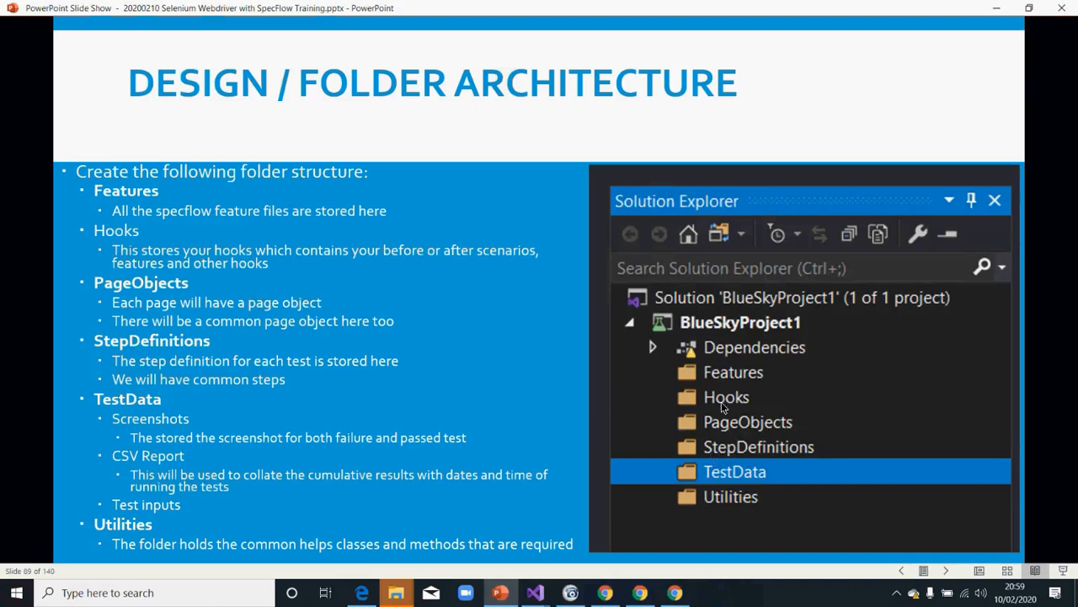
mouse_move(722, 410)
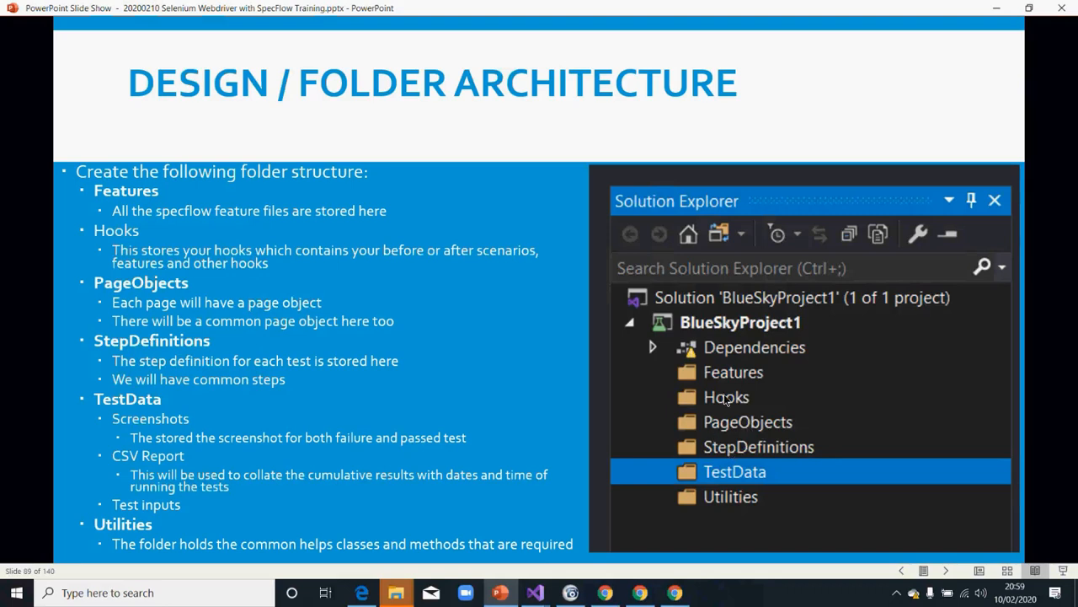
mouse_move(733, 403)
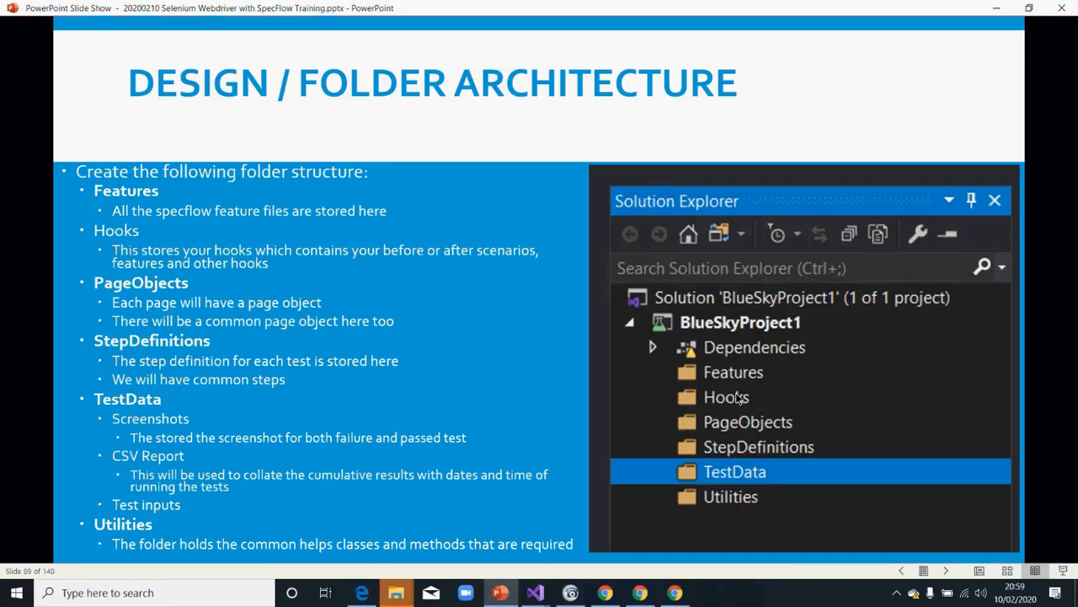
mouse_move(688, 412)
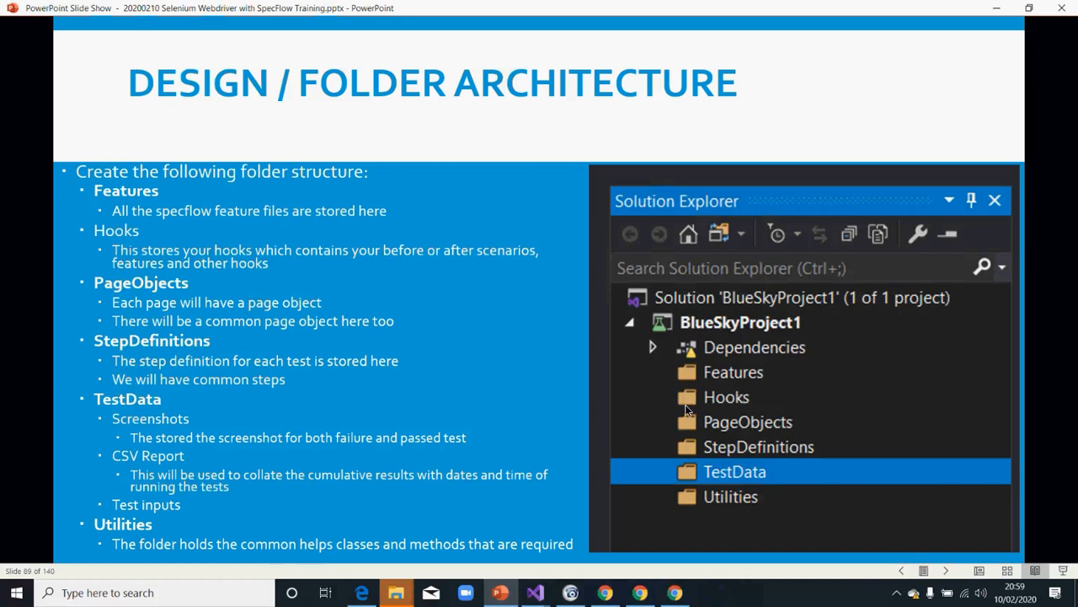
mouse_move(701, 522)
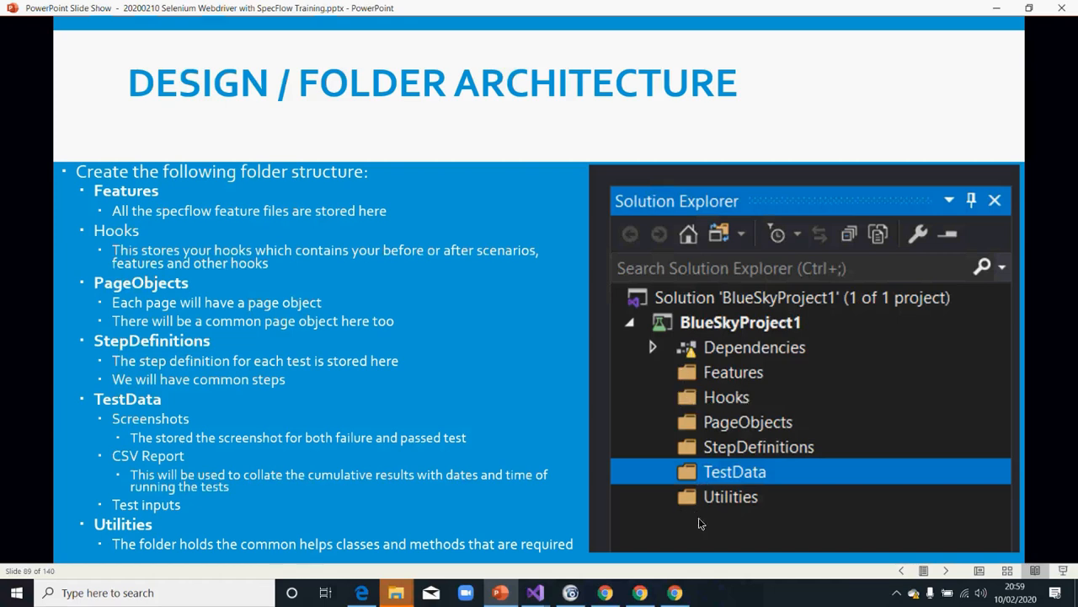
mouse_move(716, 424)
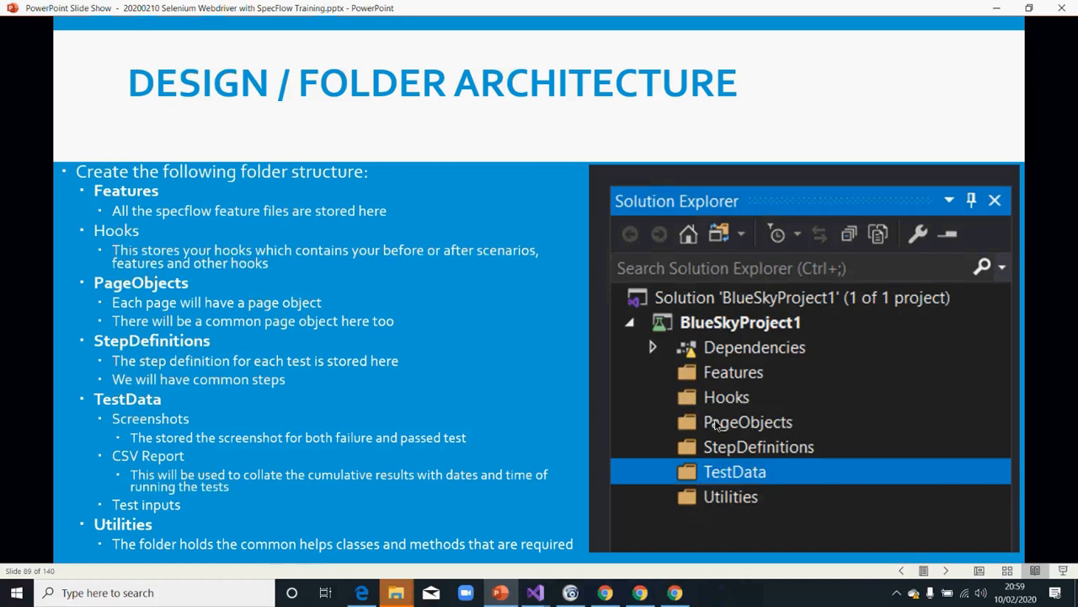
mouse_move(733, 406)
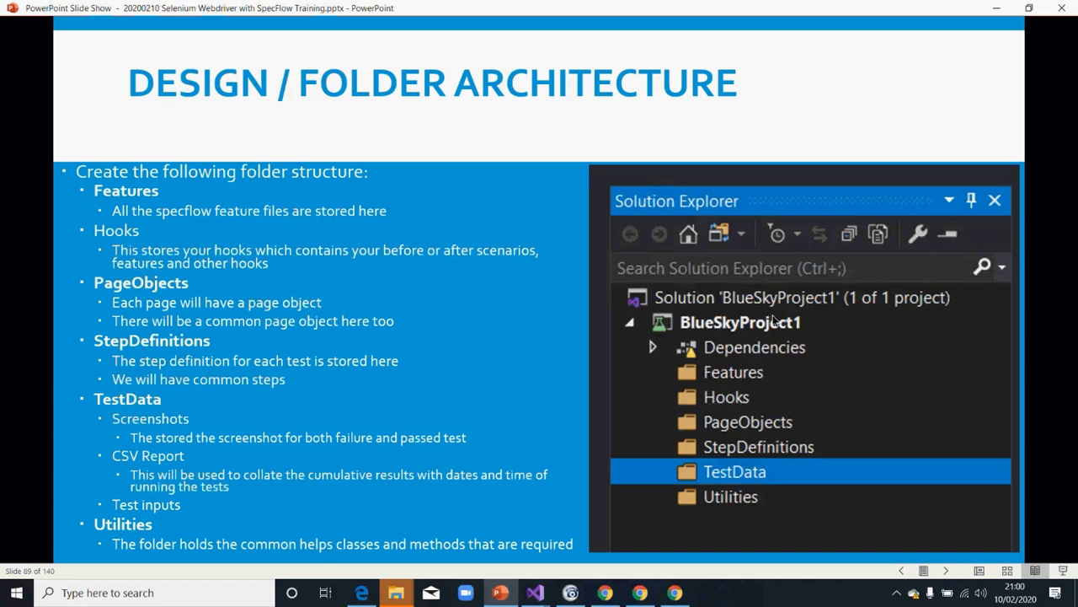
mouse_move(725, 401)
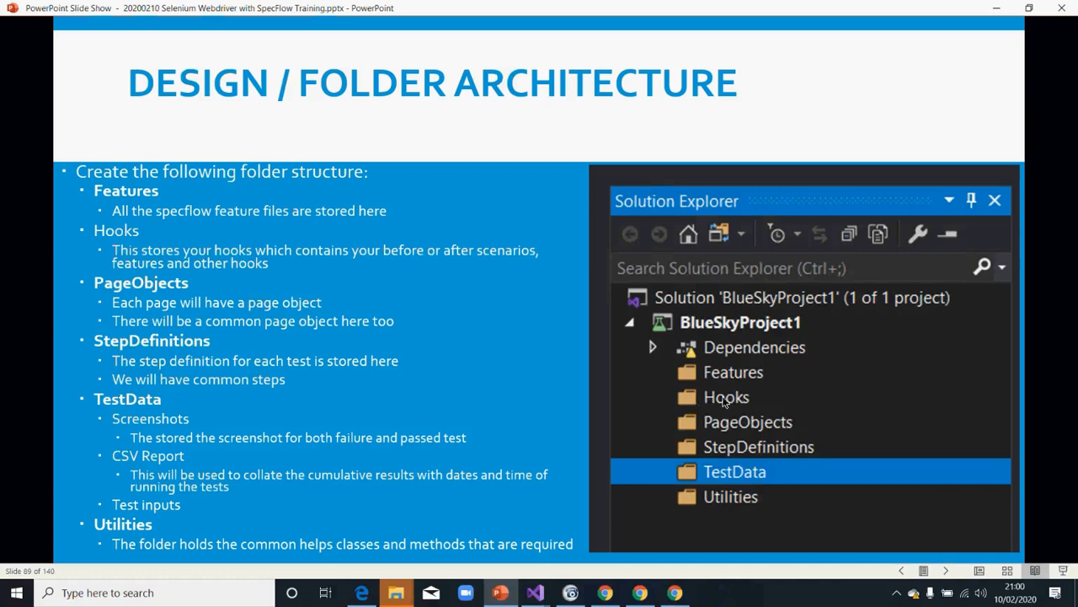
mouse_move(727, 404)
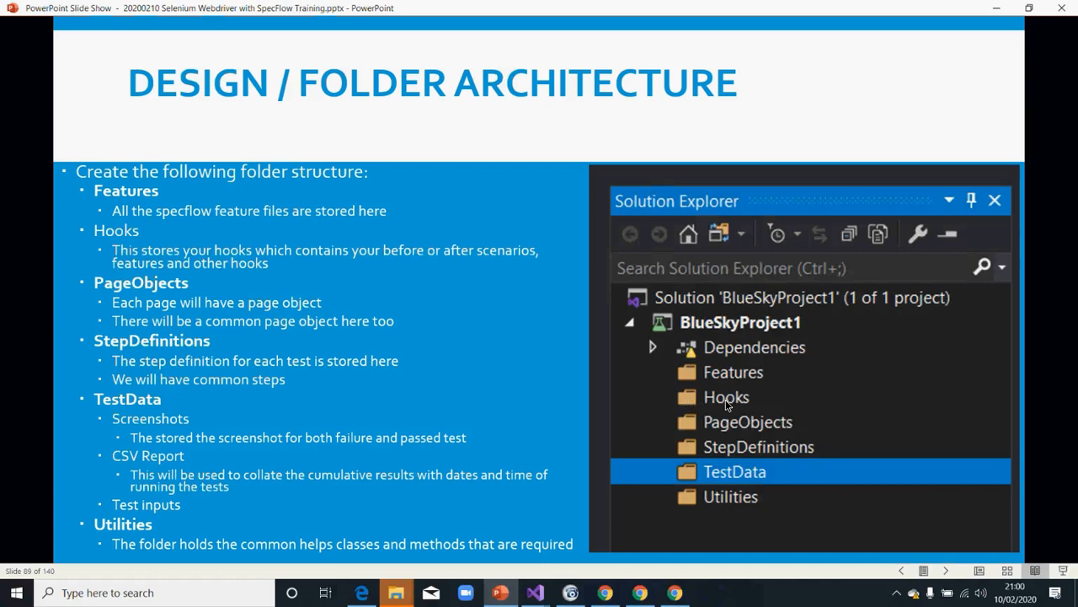
mouse_move(702, 401)
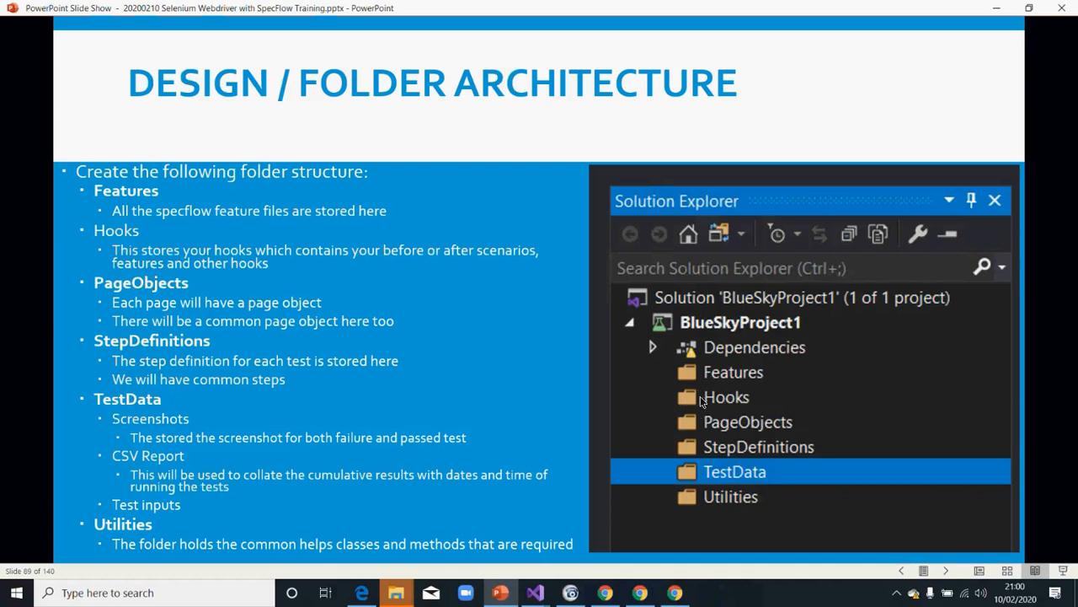
mouse_move(726, 397)
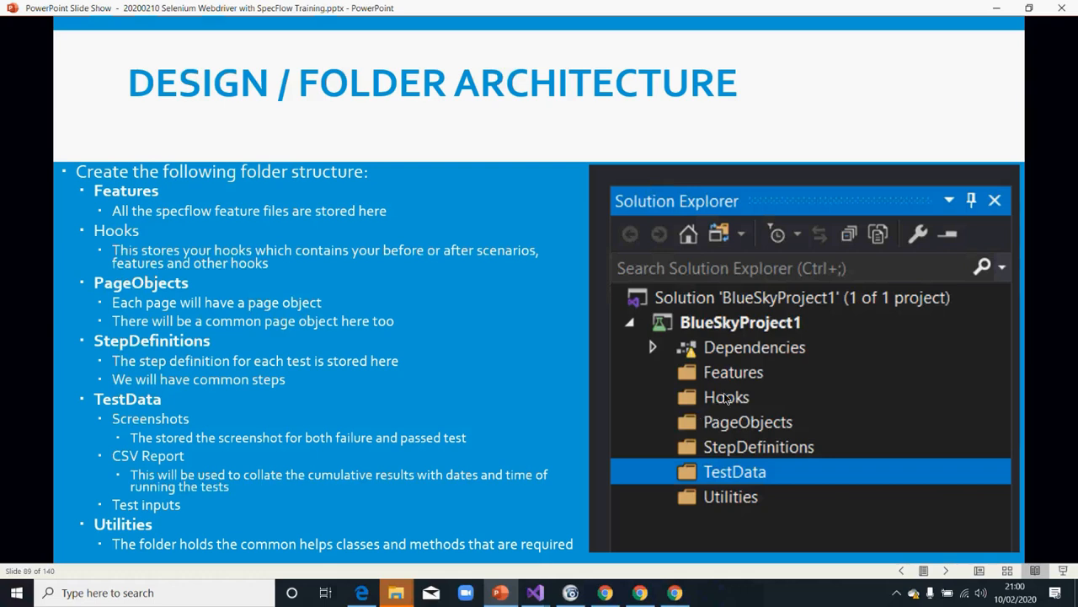
mouse_move(711, 405)
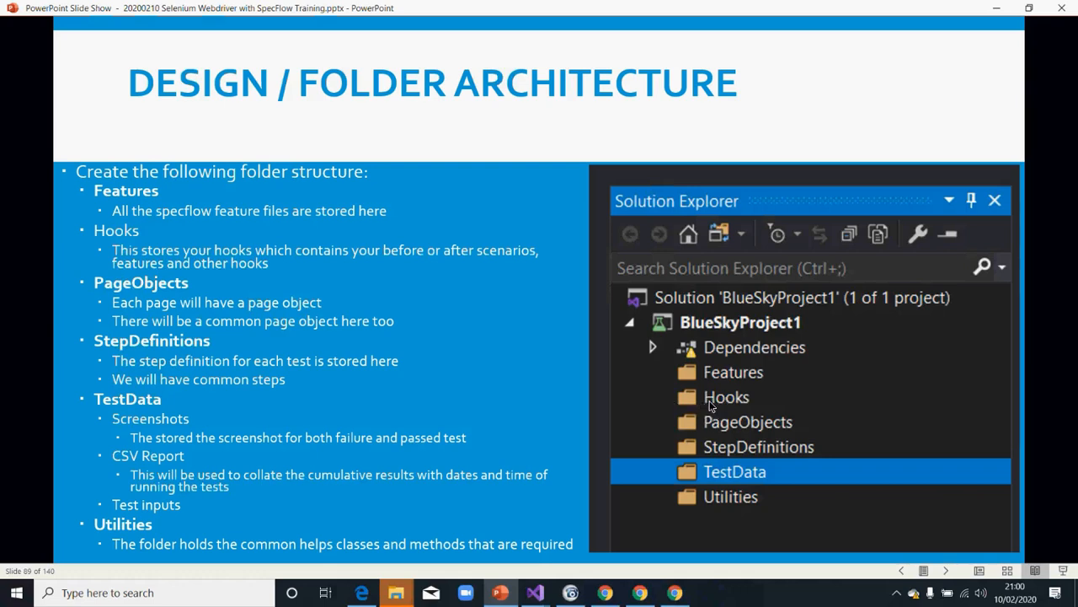
mouse_move(690, 405)
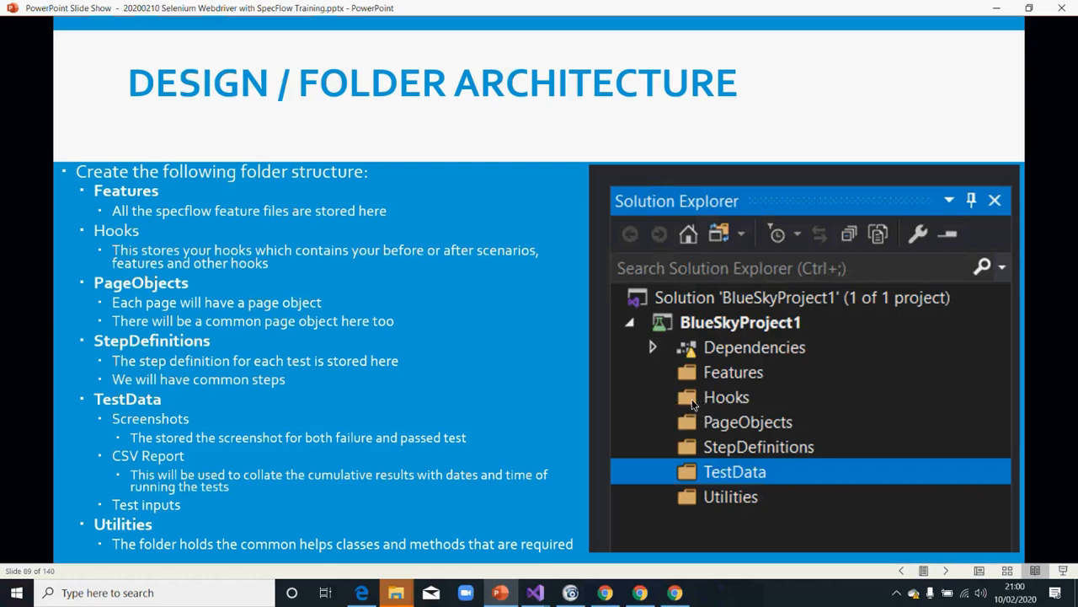
mouse_move(691, 433)
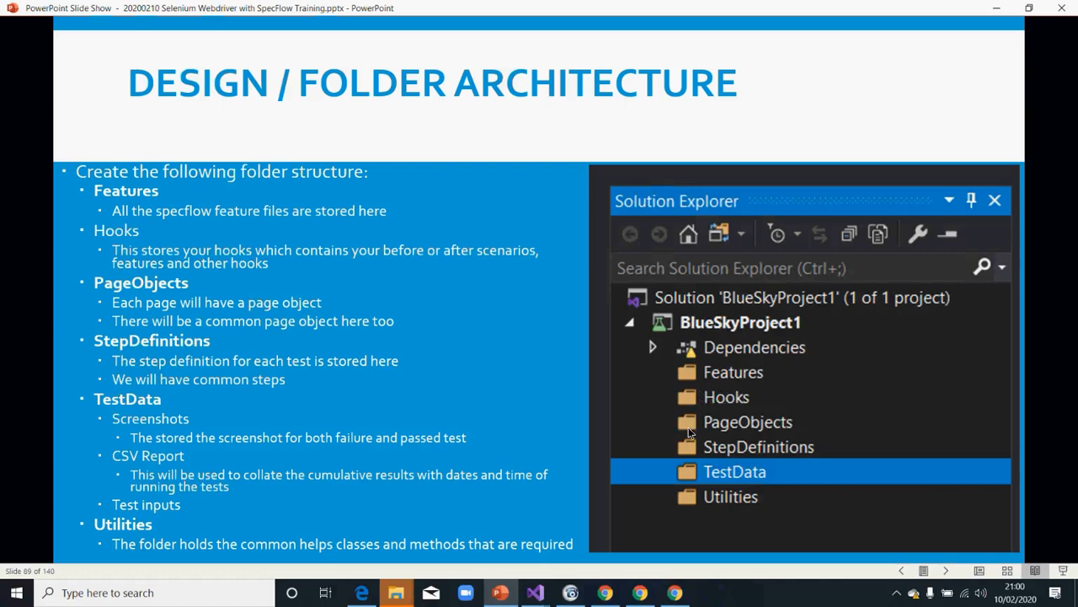
mouse_move(755, 434)
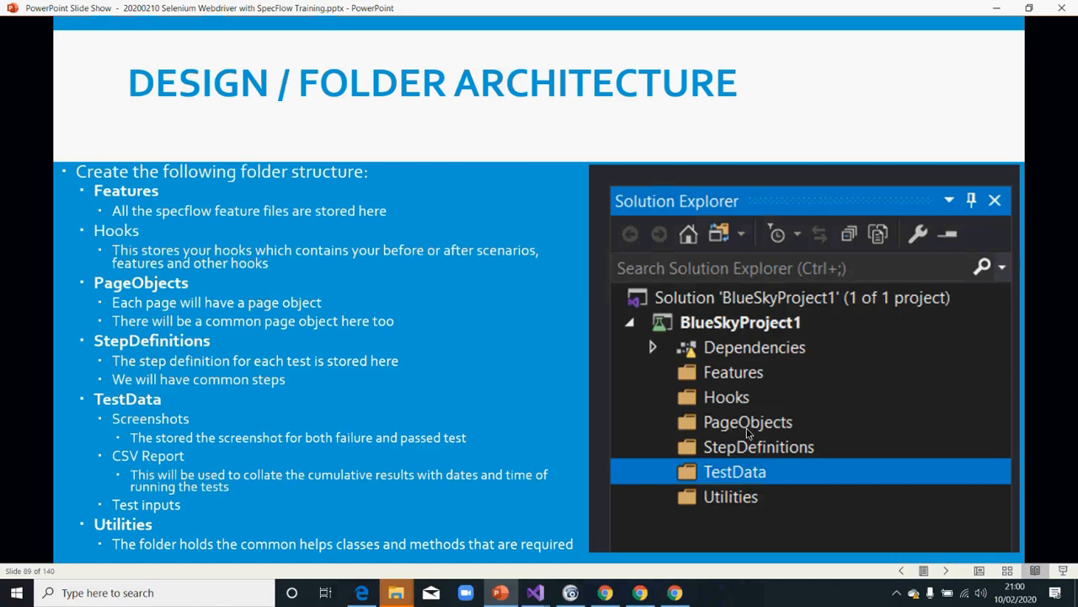
mouse_move(765, 431)
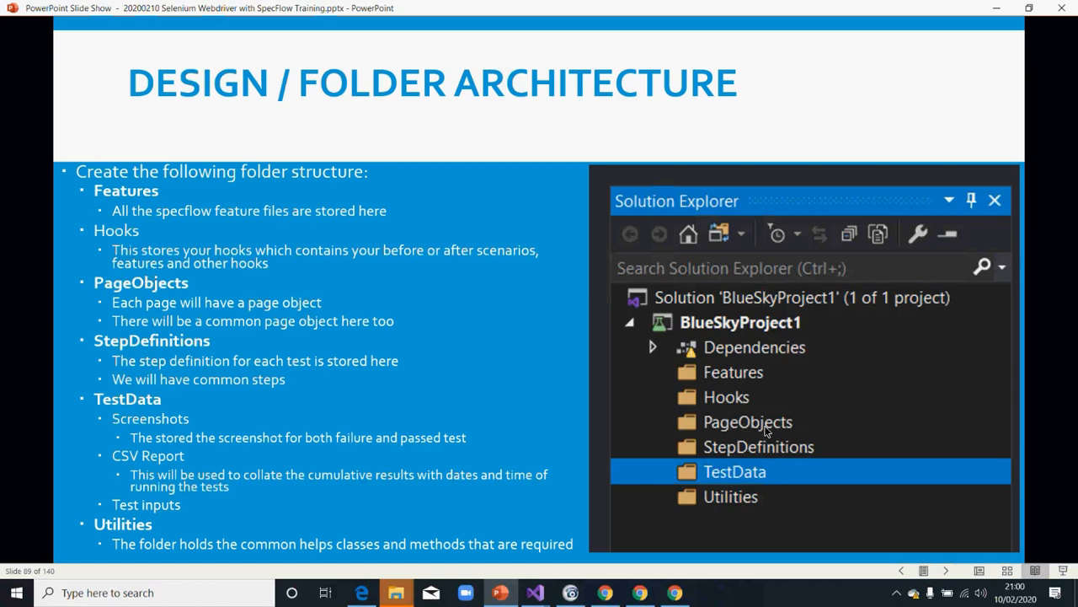
mouse_move(728, 430)
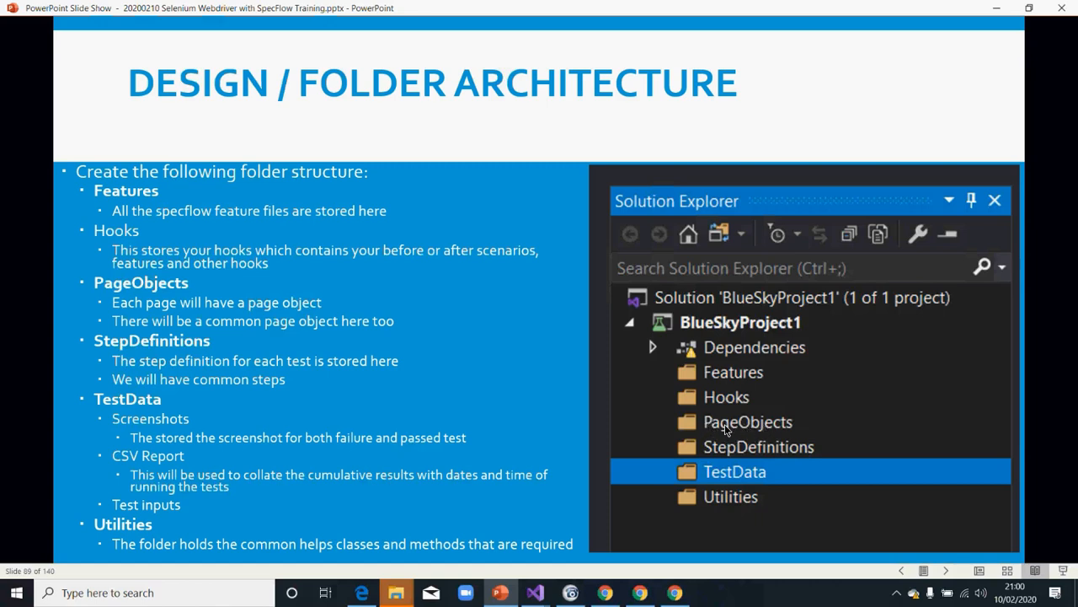
mouse_move(733, 430)
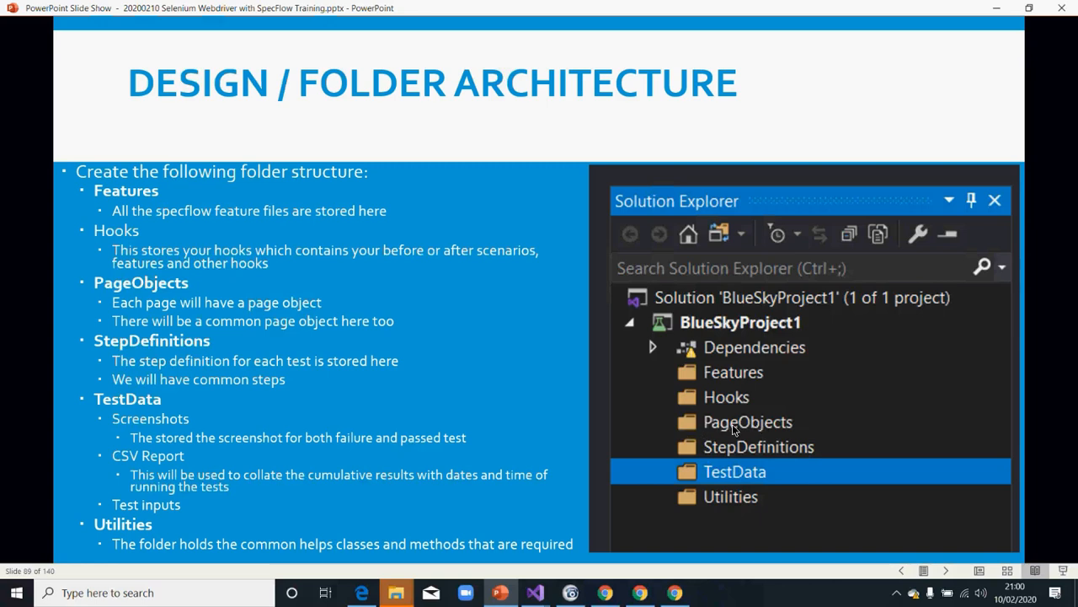
mouse_move(688, 455)
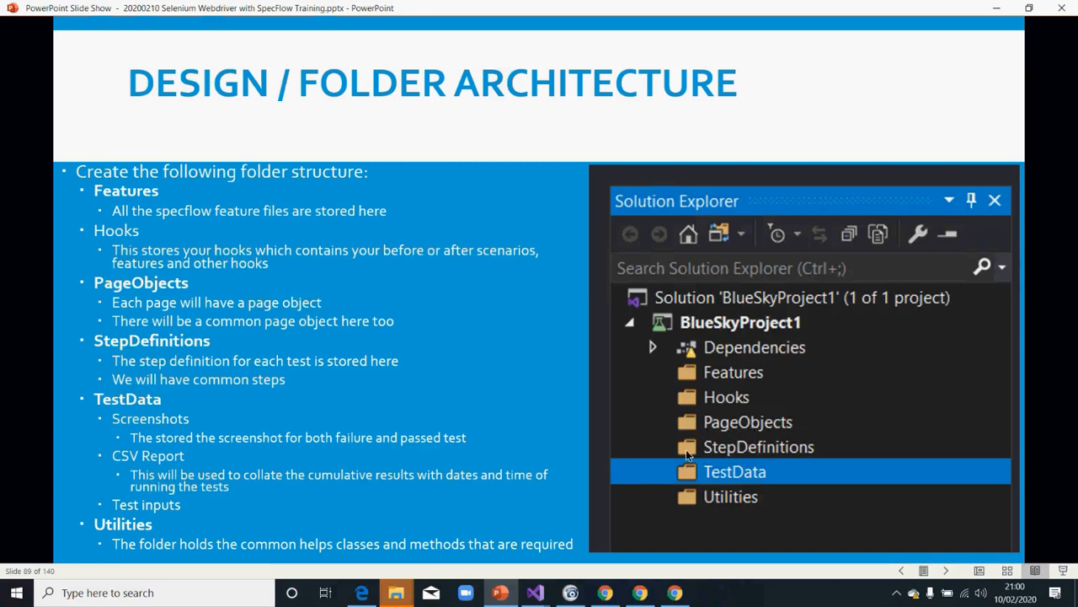
mouse_move(738, 453)
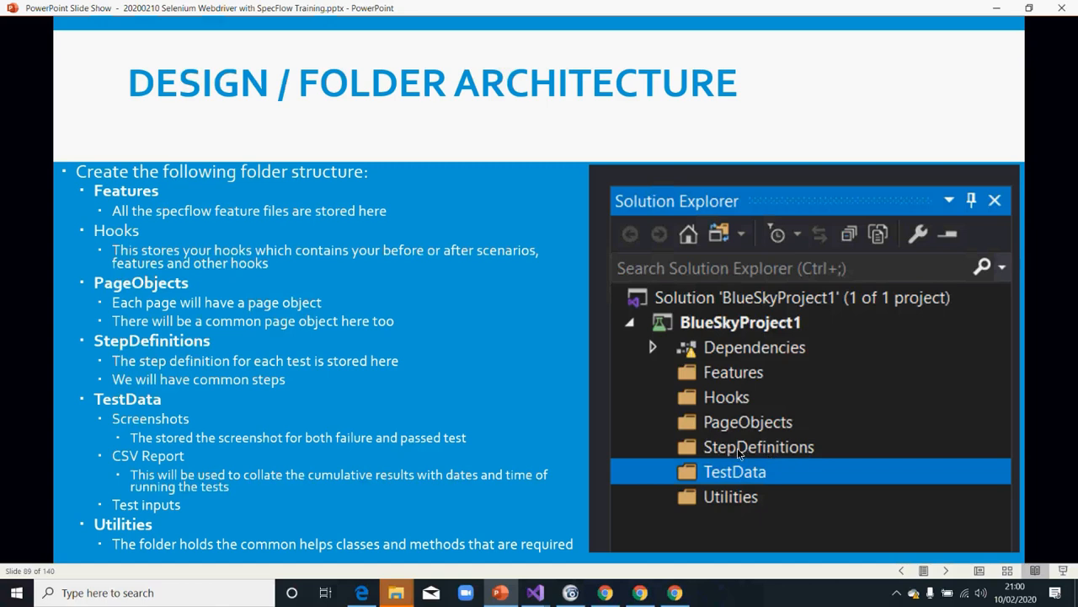
mouse_move(751, 478)
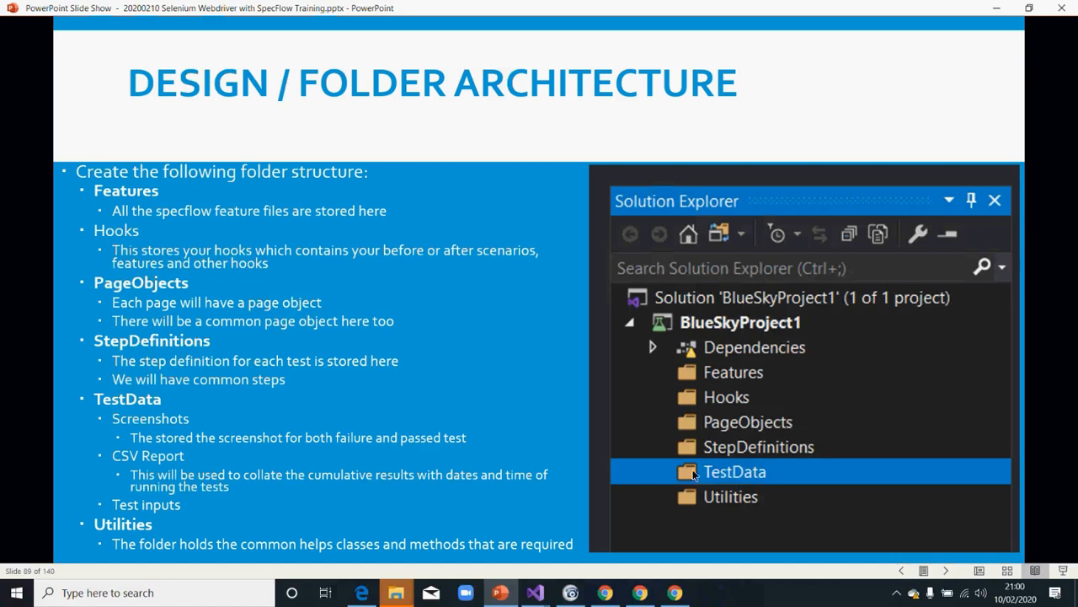
mouse_move(690, 475)
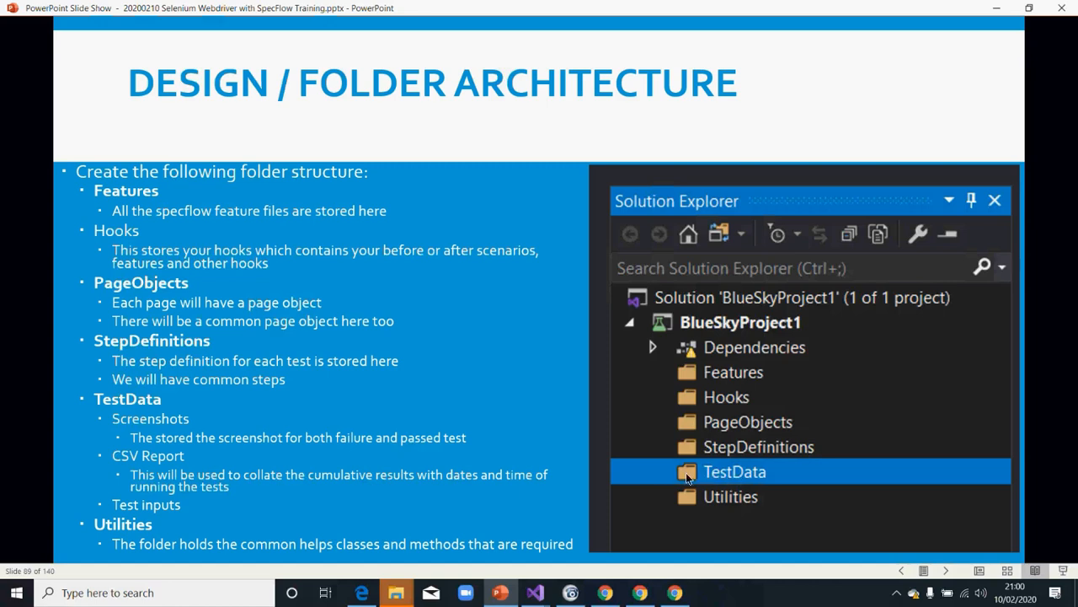
mouse_move(692, 479)
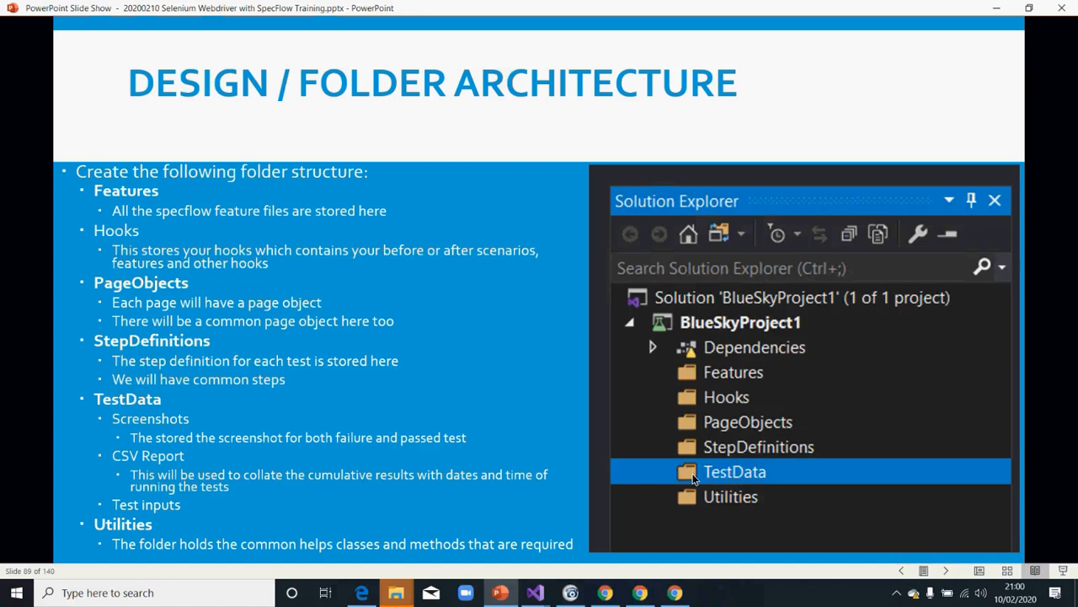
mouse_move(699, 507)
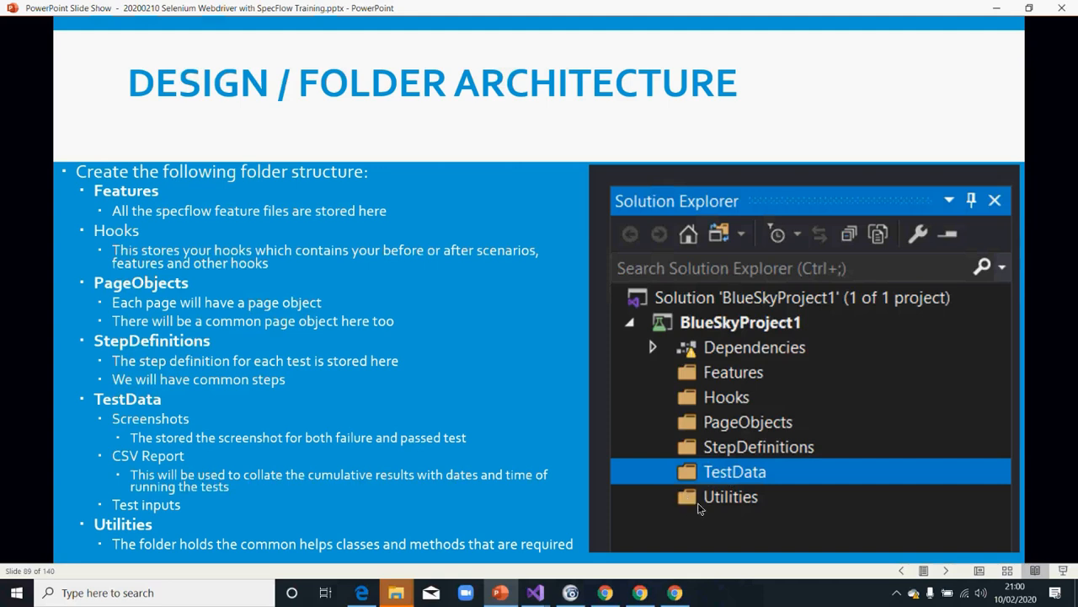
mouse_move(734, 500)
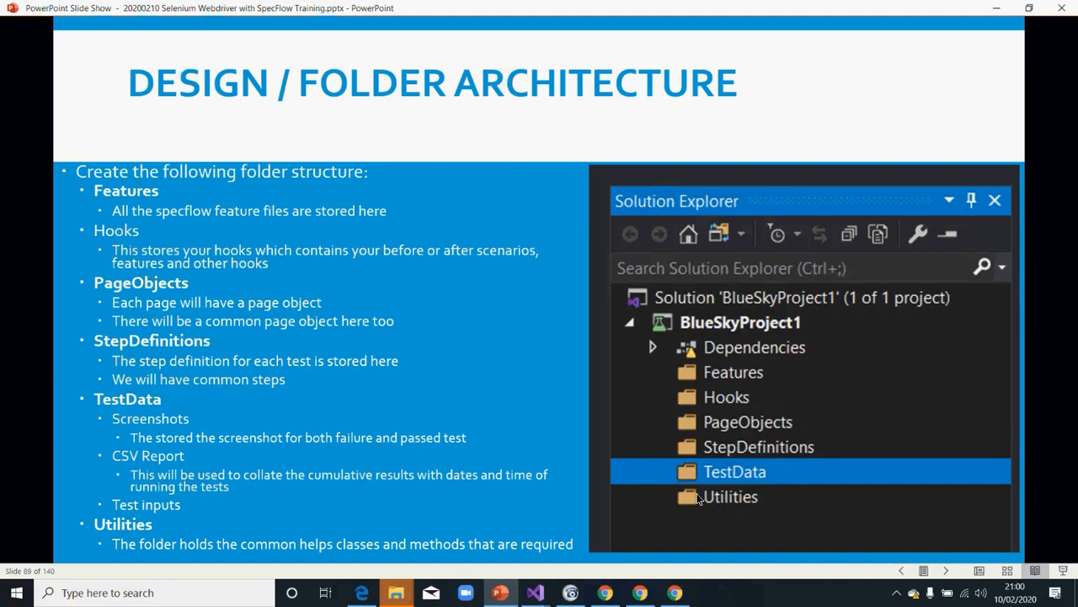
mouse_move(698, 501)
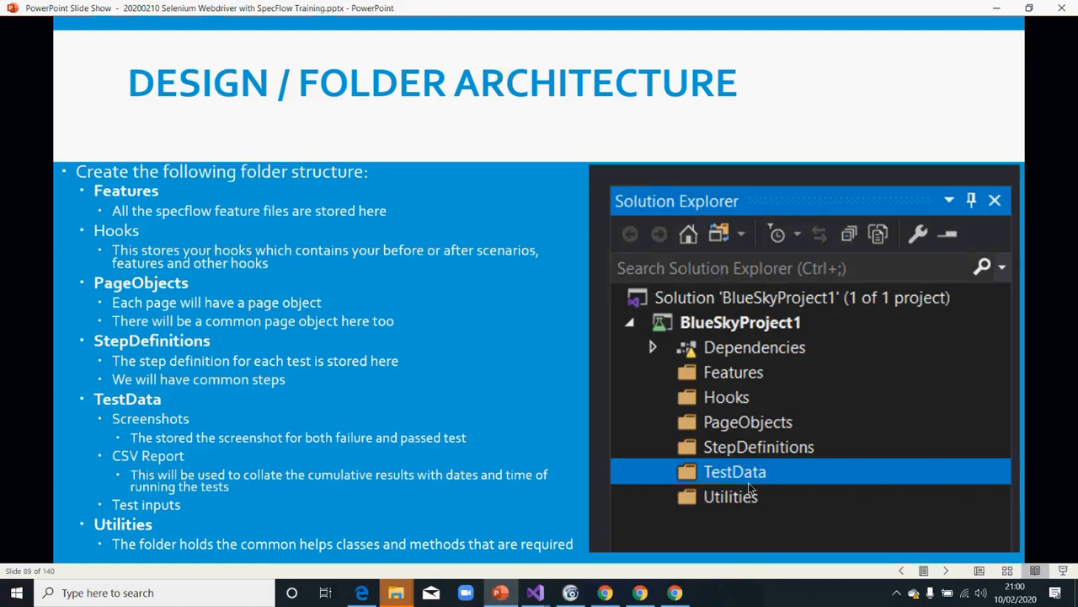
mouse_move(690, 425)
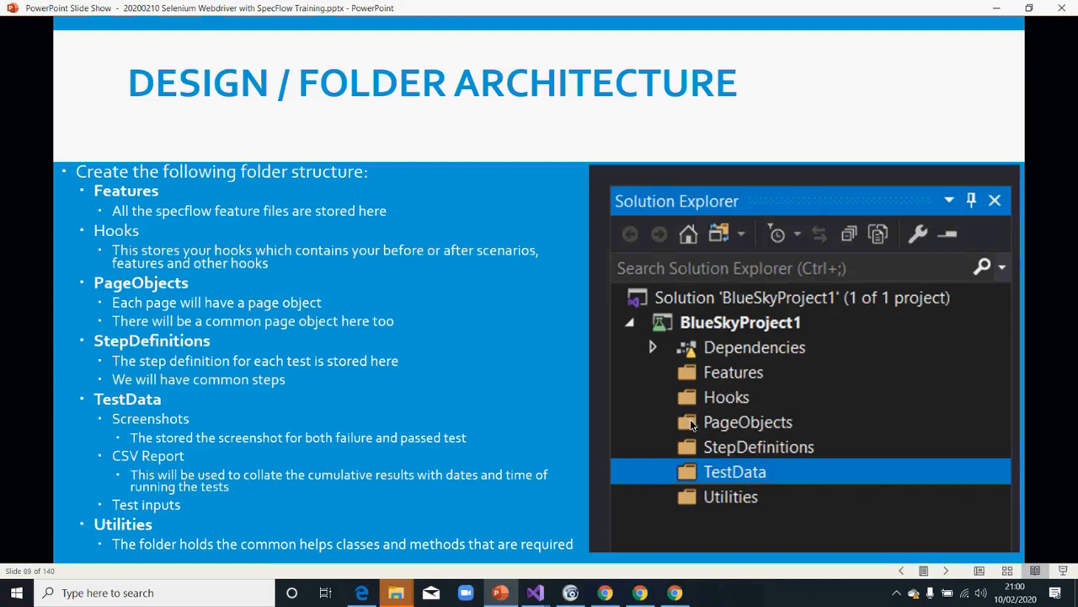
mouse_move(738, 502)
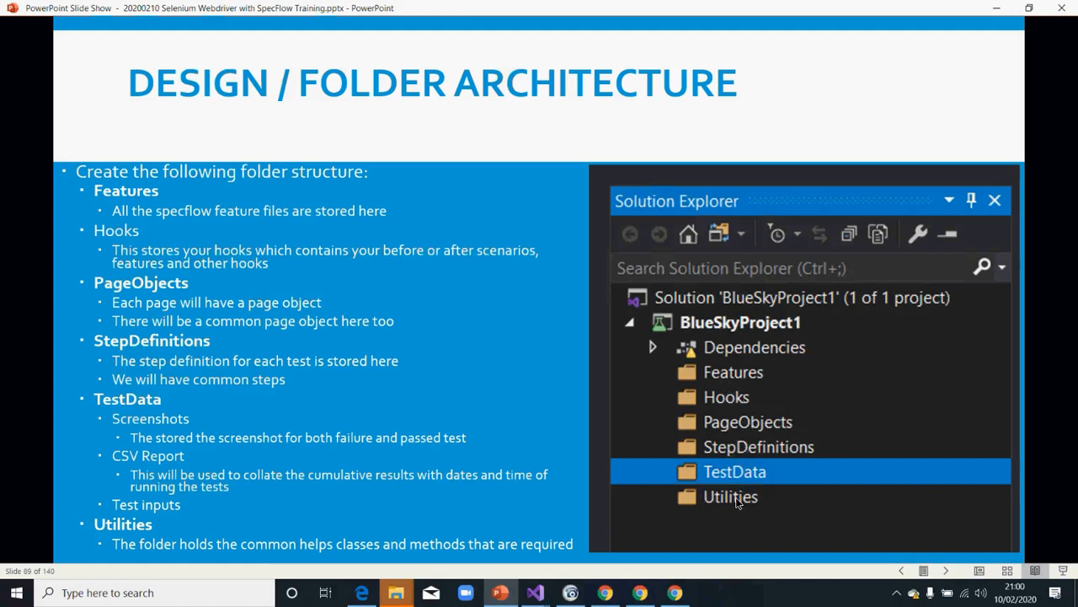
mouse_move(721, 502)
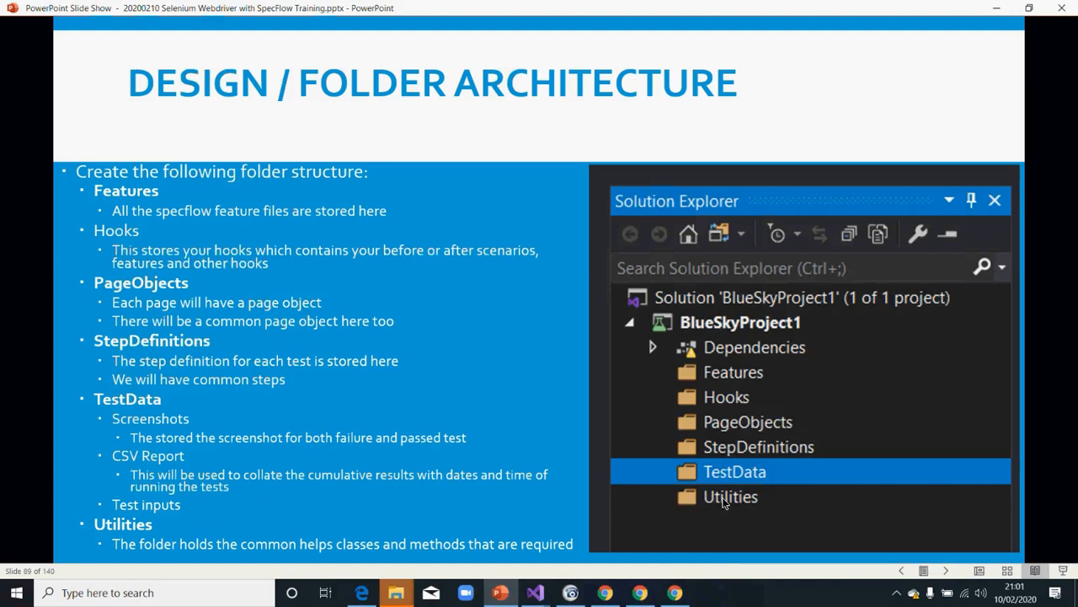
mouse_move(698, 502)
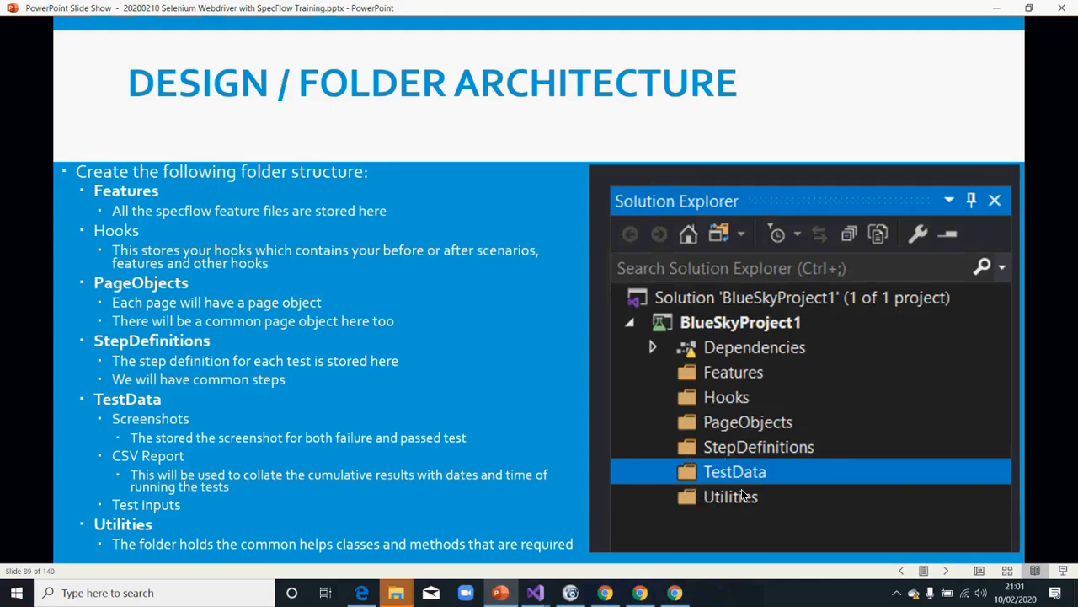
mouse_move(700, 542)
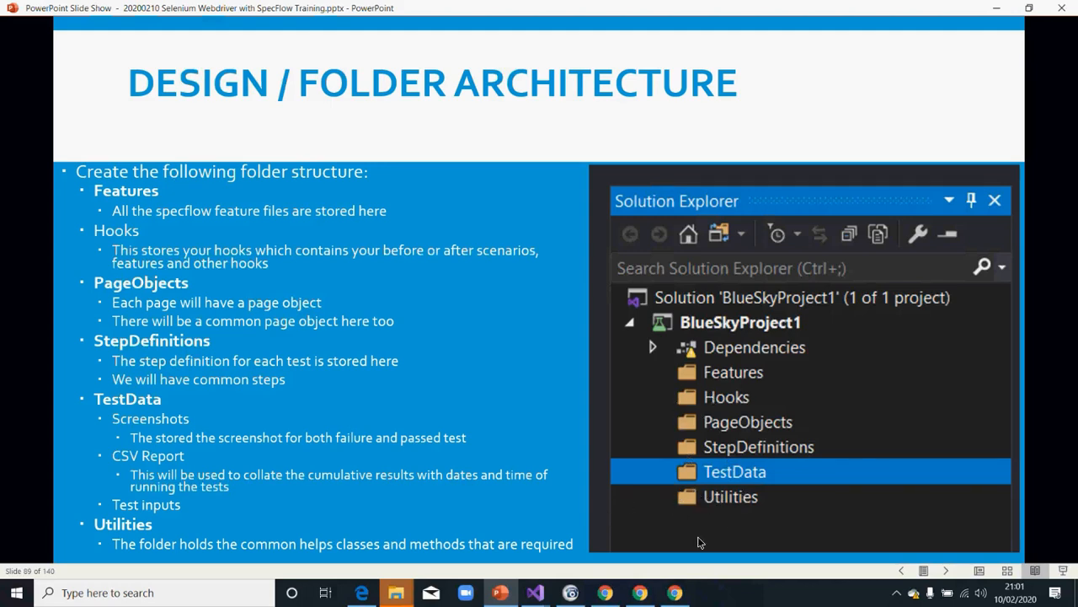
mouse_move(689, 495)
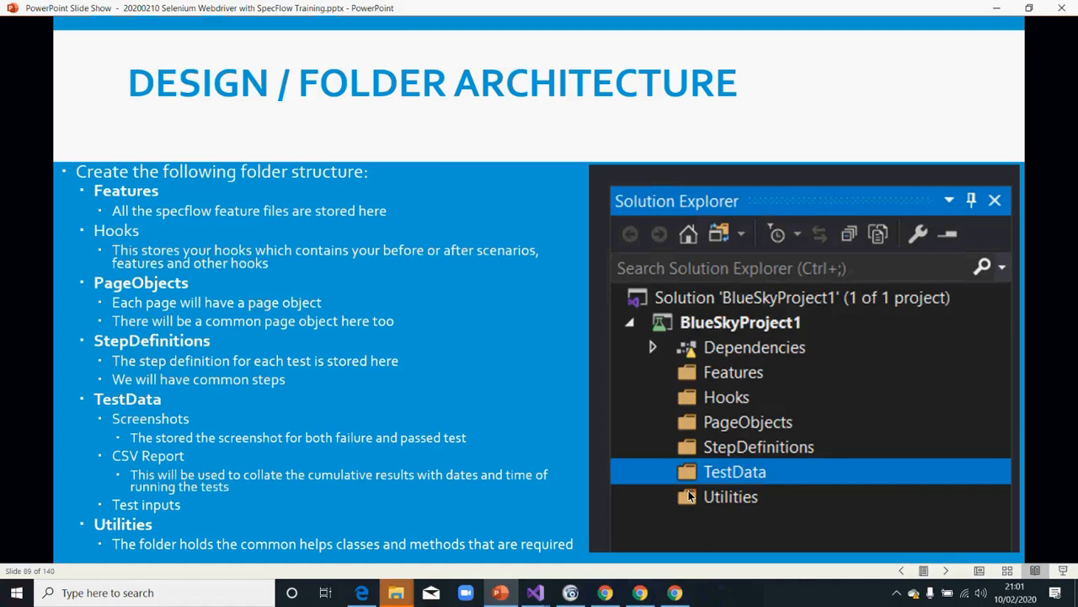
mouse_move(782, 486)
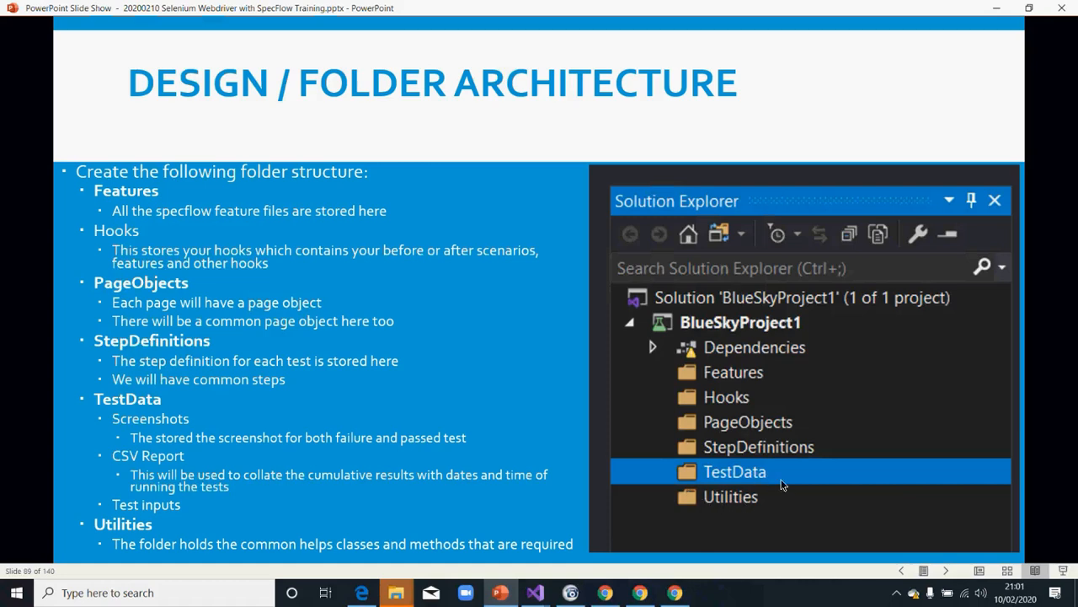
mouse_move(536, 593)
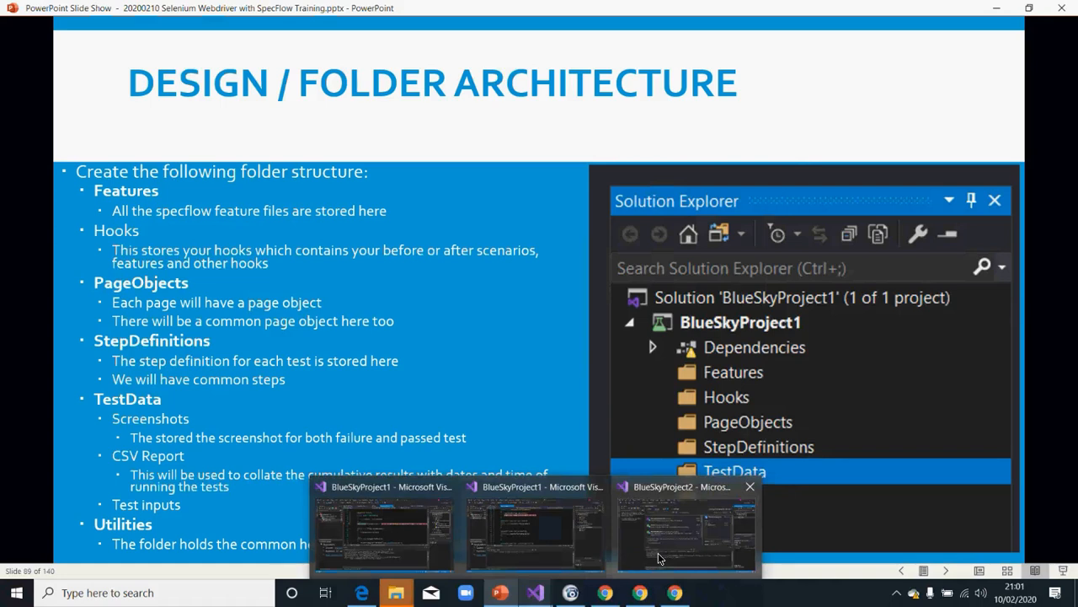
Add a Hooks folder to BlueSkyProject2 via Add > New Folder, then select the project for the next one.
click(684, 530)
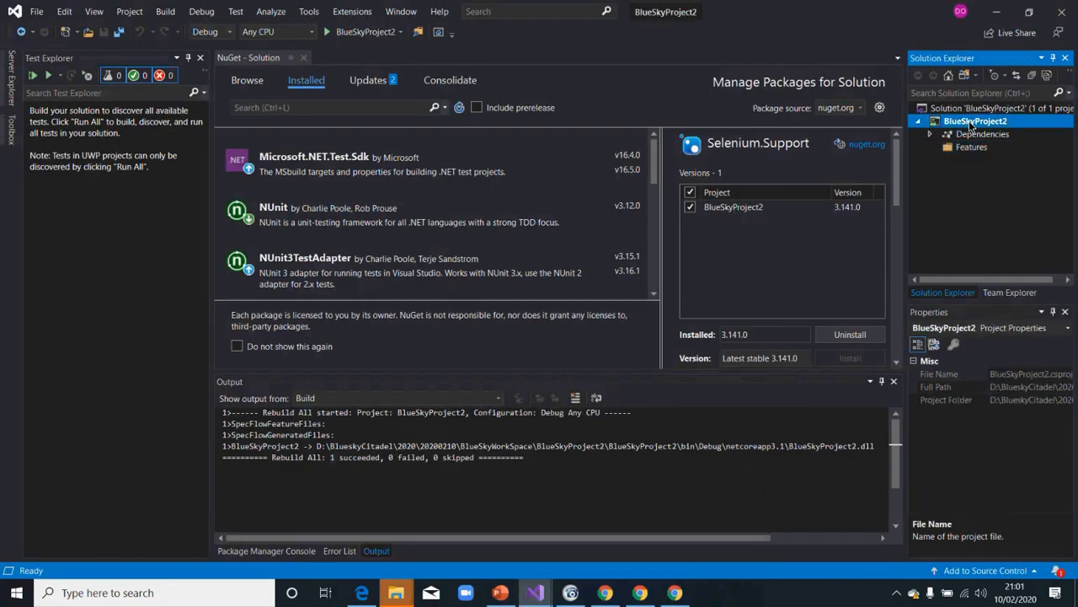
right_click(974, 121)
text(Hooks)
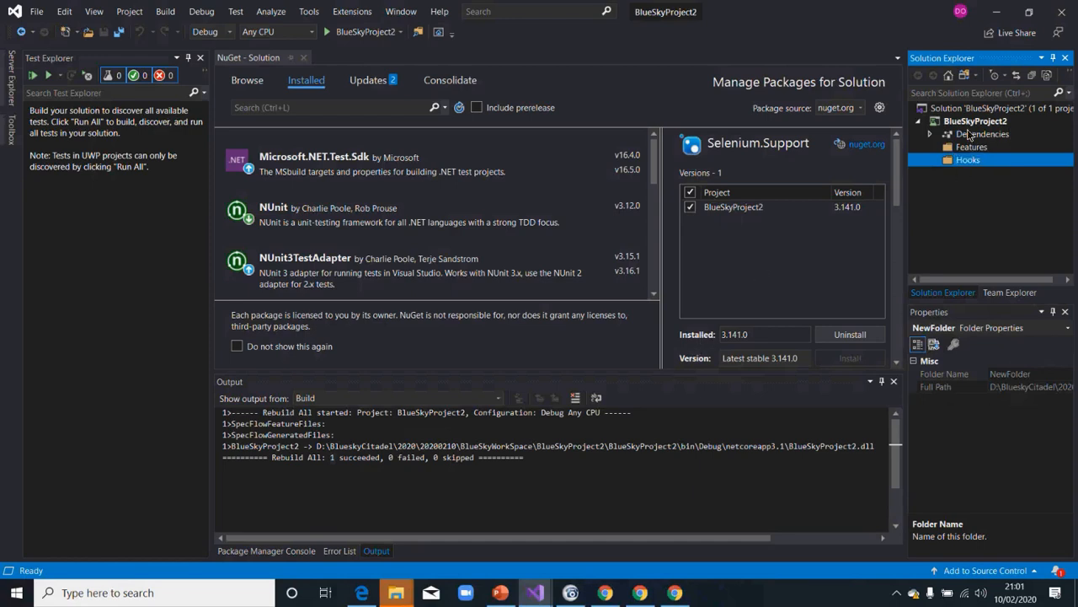
right_click(976, 122)
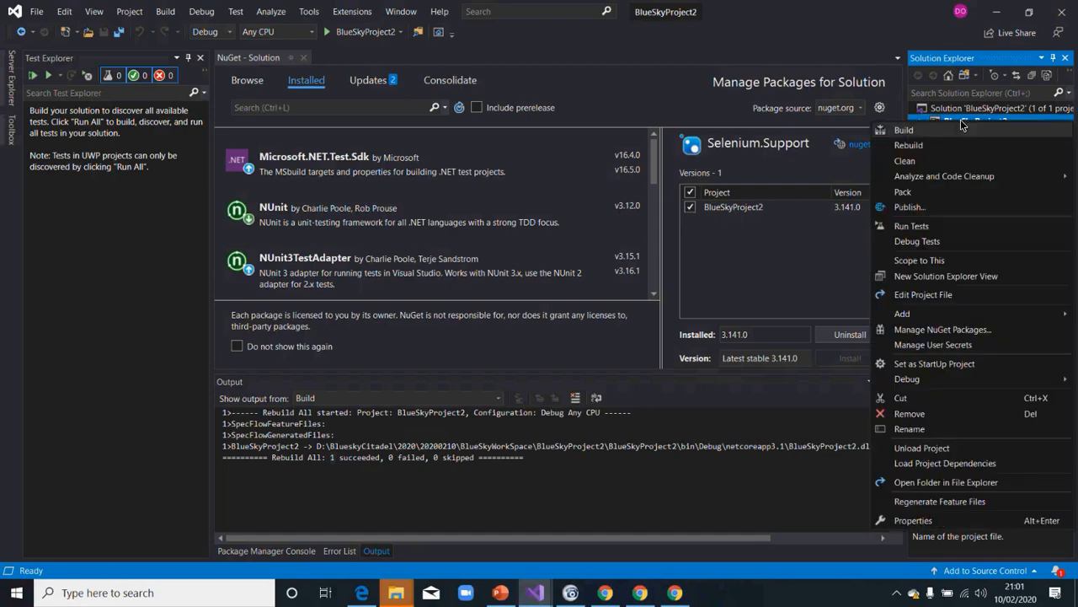
mouse_move(927, 313)
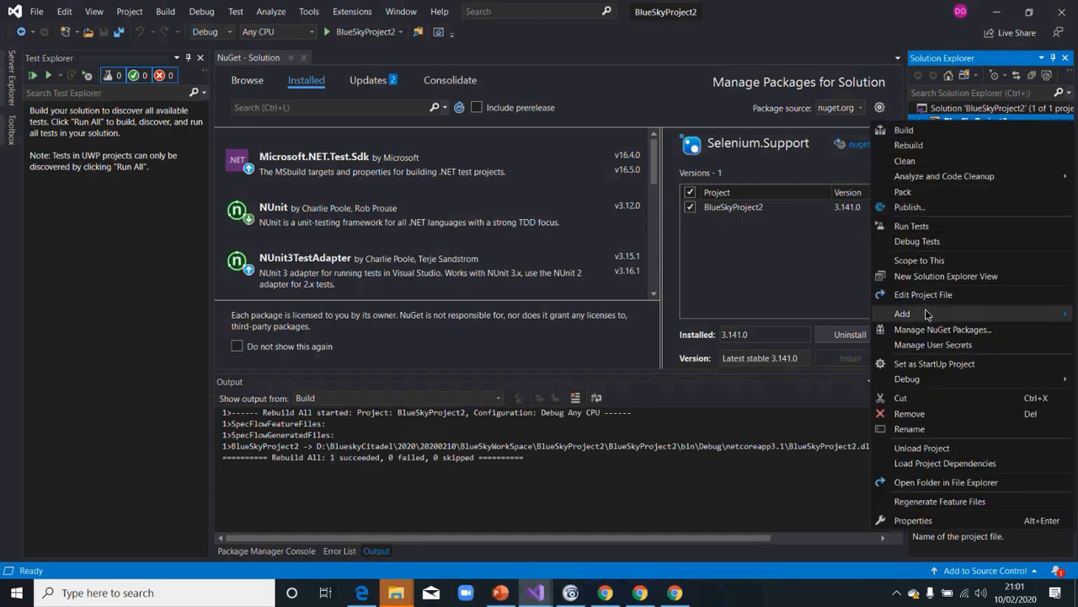
click(904, 311)
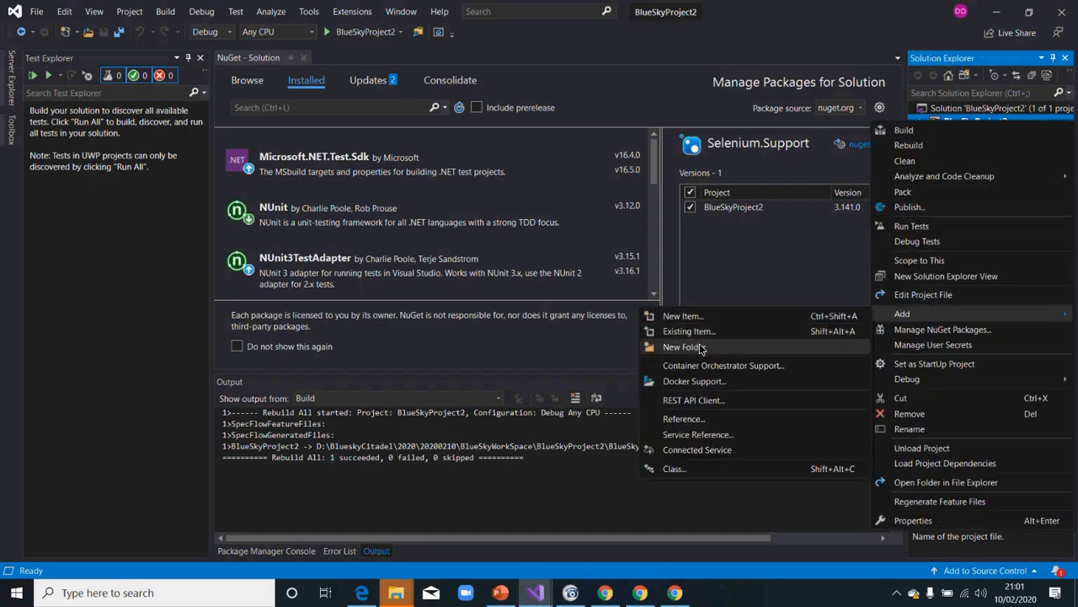
click(681, 348)
text(Utilities)
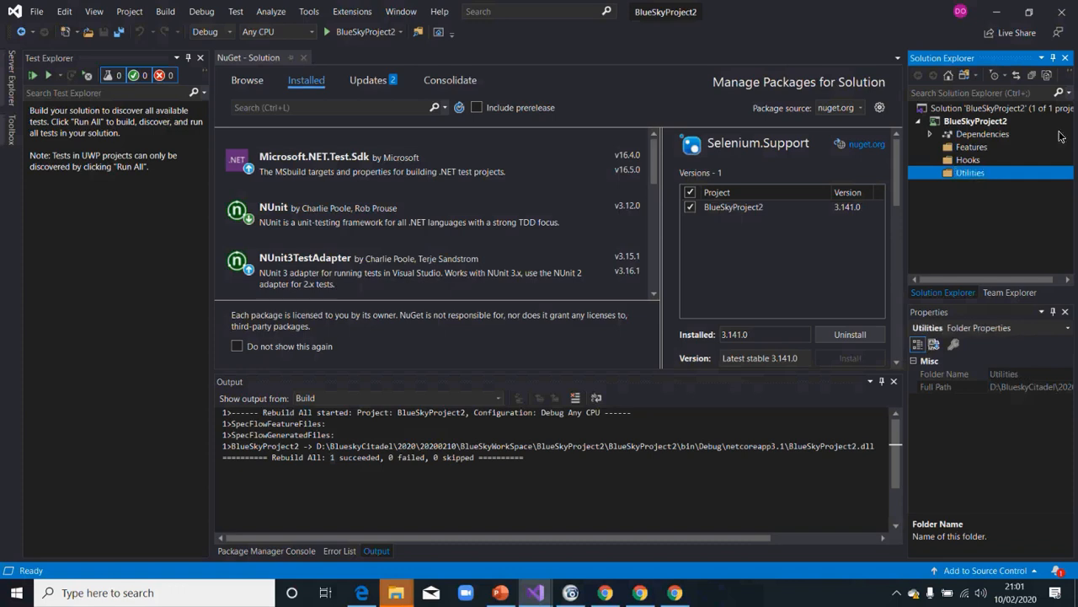
click(974, 121)
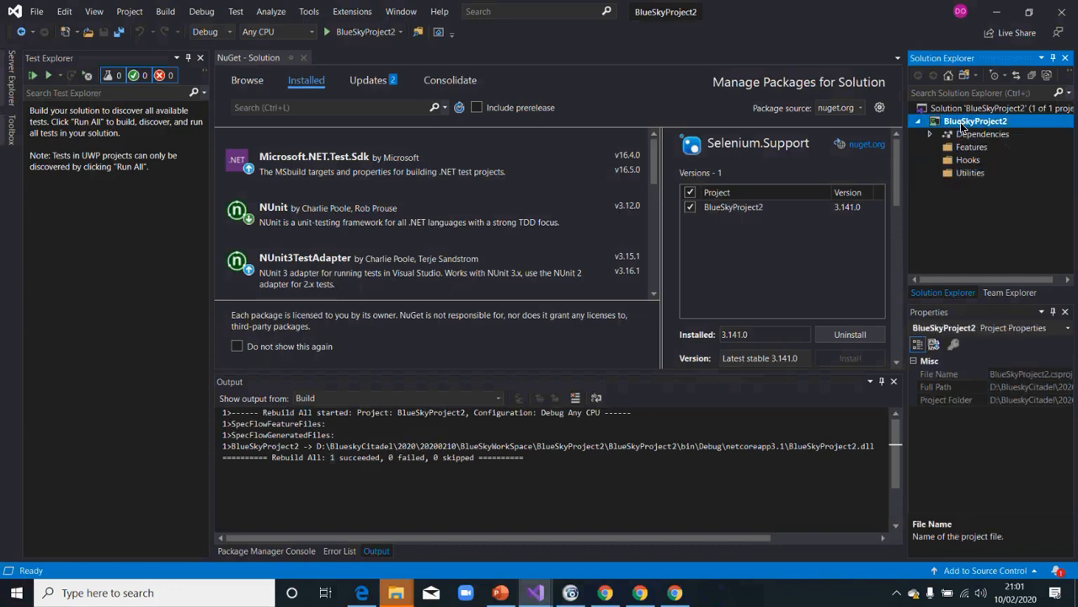
Add a StepDefinitions folder to the BlueSkyProject2 project.
right_click(974, 121)
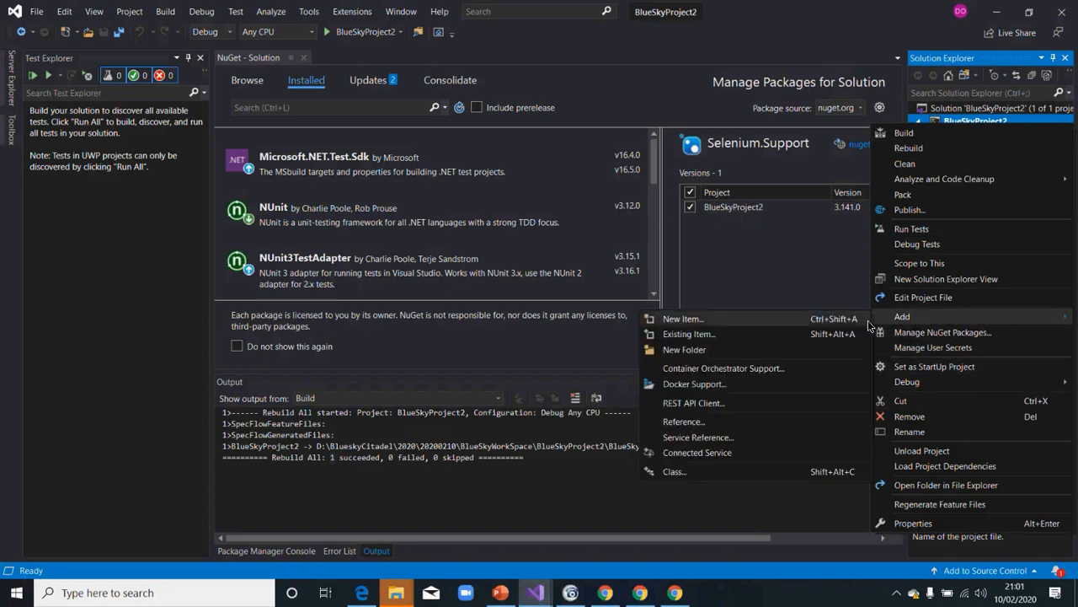
click(684, 349)
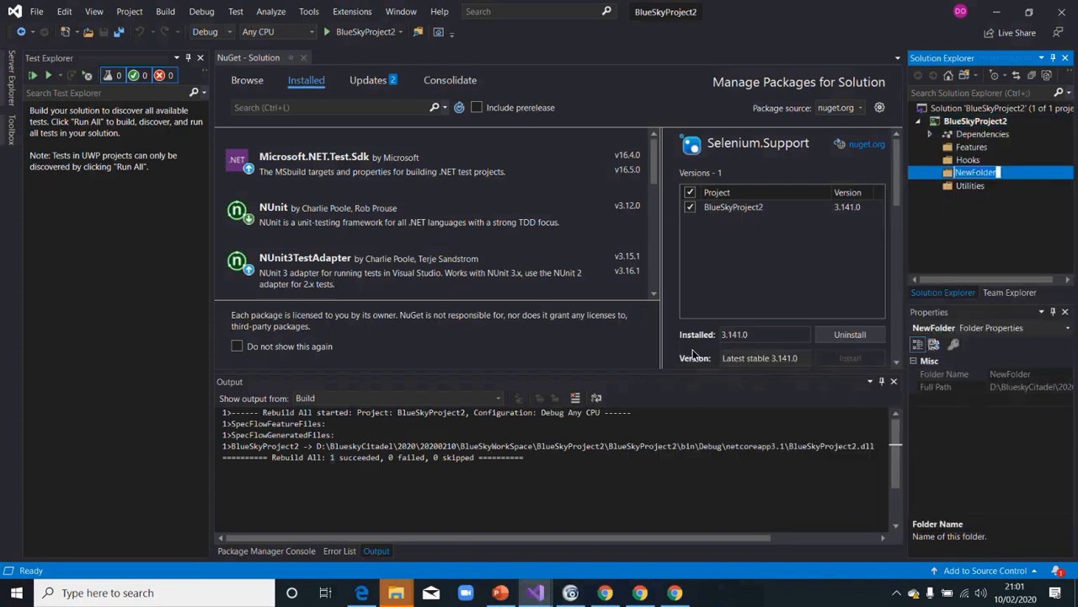
text(StepDefinitions)
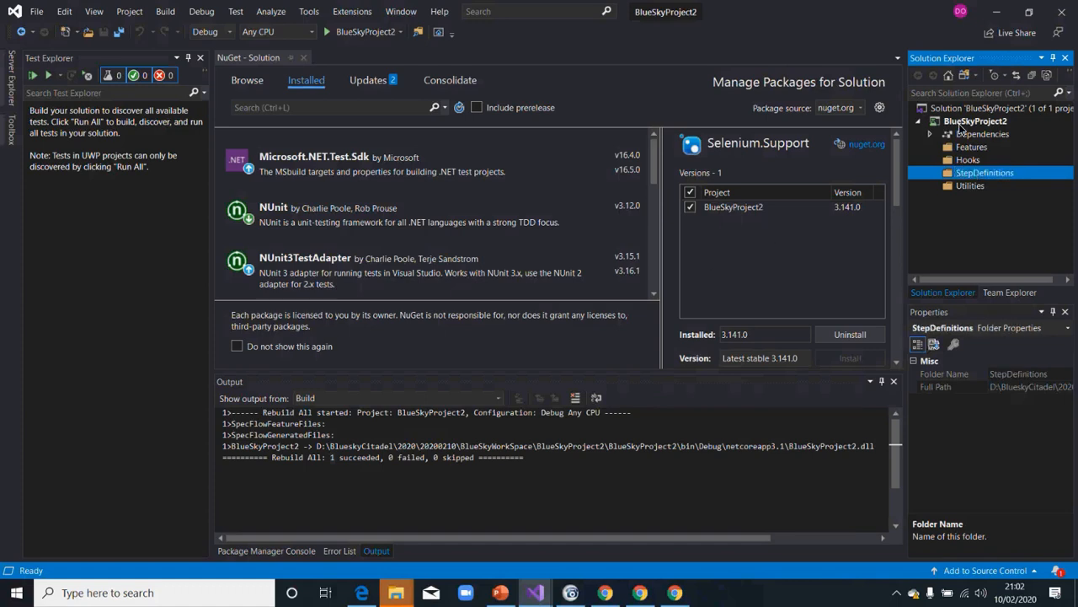
Add PageObjects and TestData folders to the project, then return to the presentation.
right_click(974, 122)
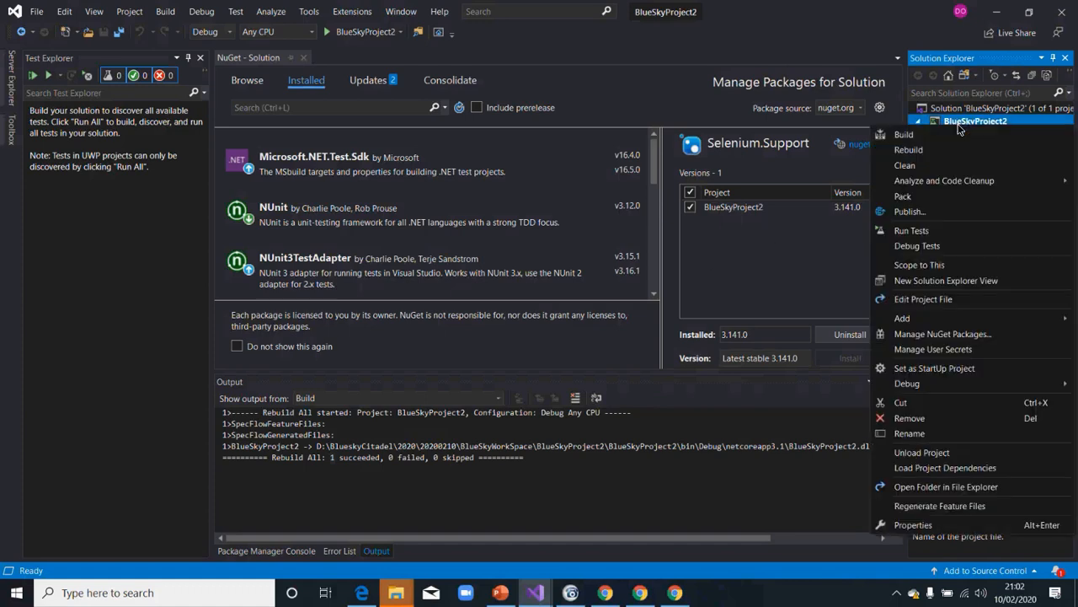
click(903, 317)
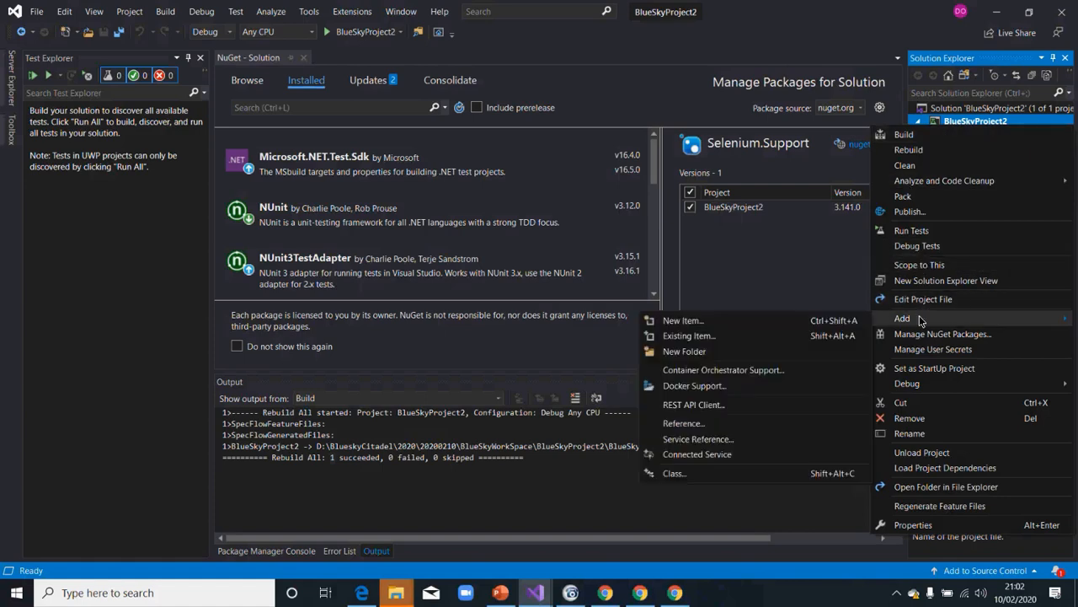
click(684, 352)
text(PageObjects)
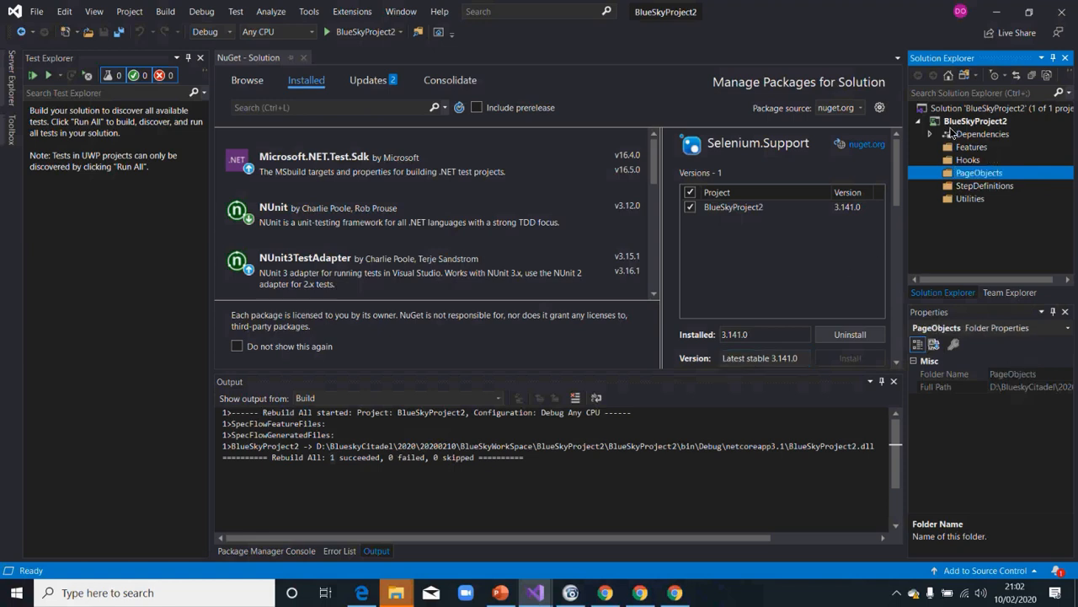
right_click(974, 122)
text(TestData)
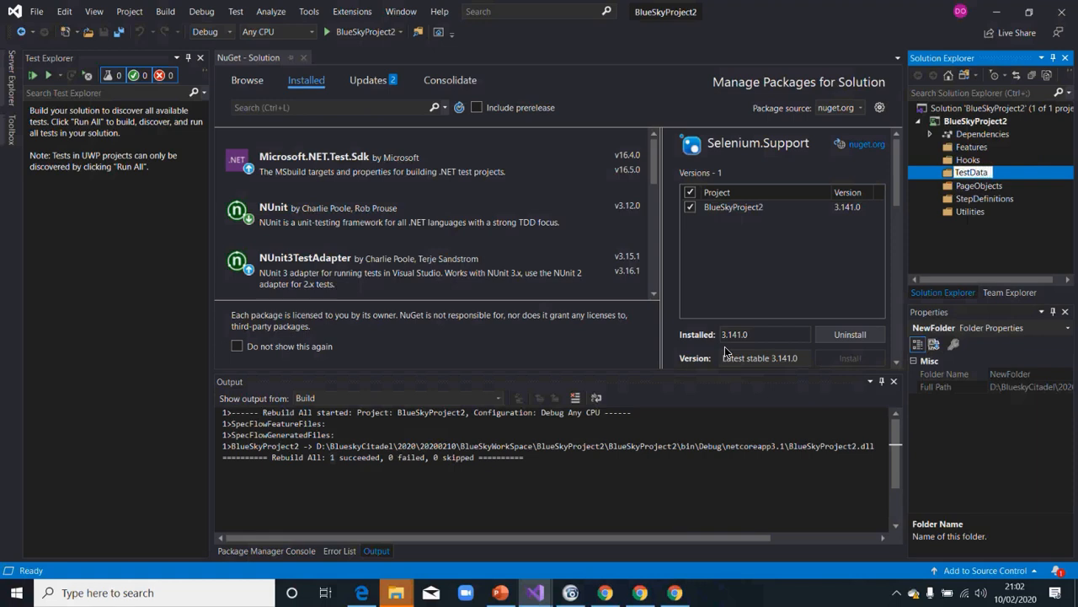
click(972, 199)
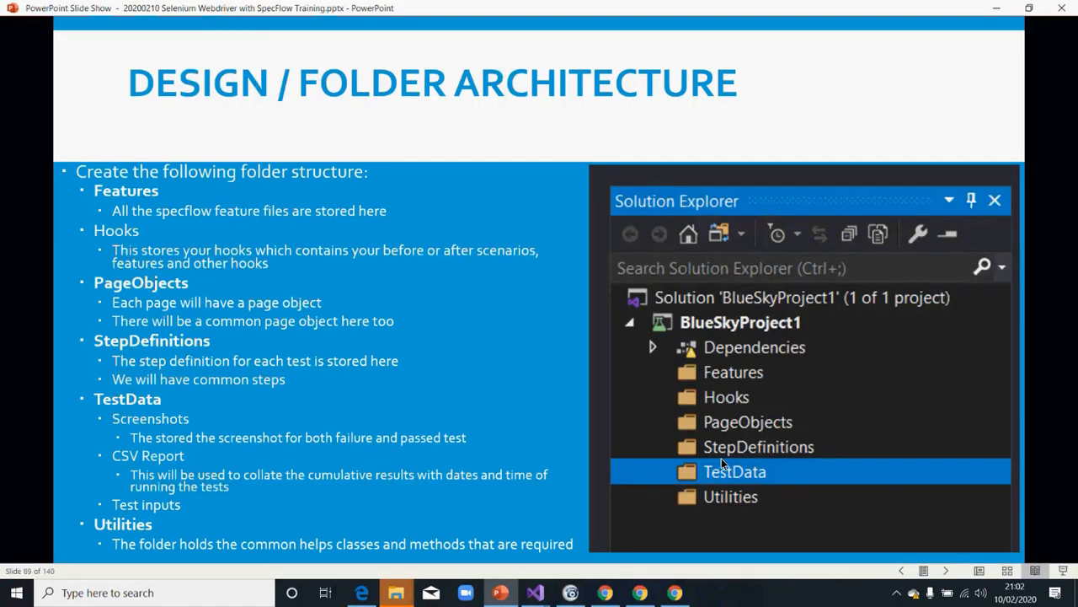
mouse_move(706, 381)
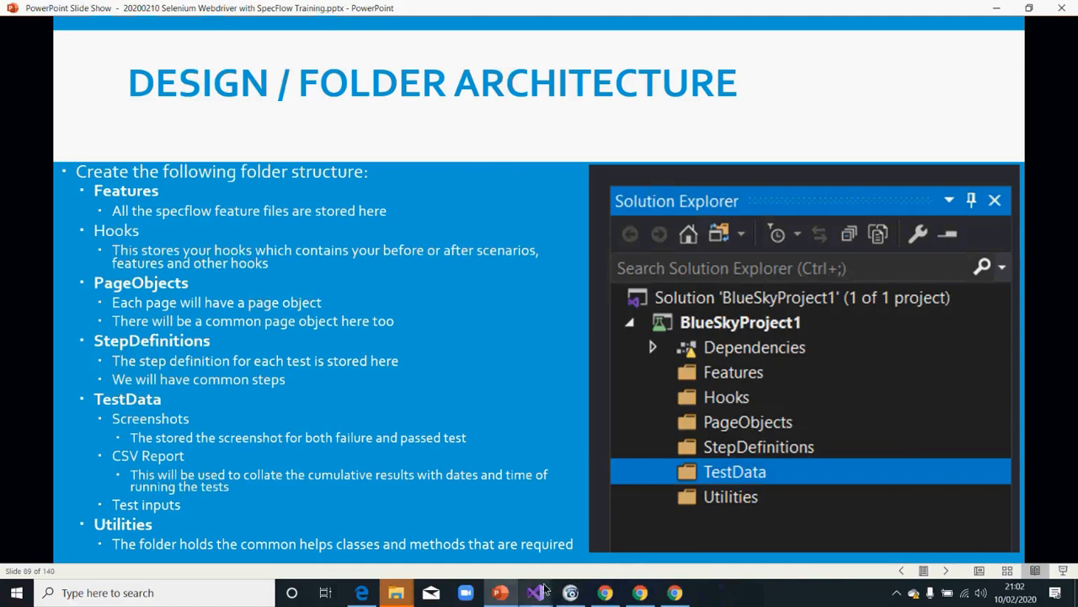
mouse_move(605, 593)
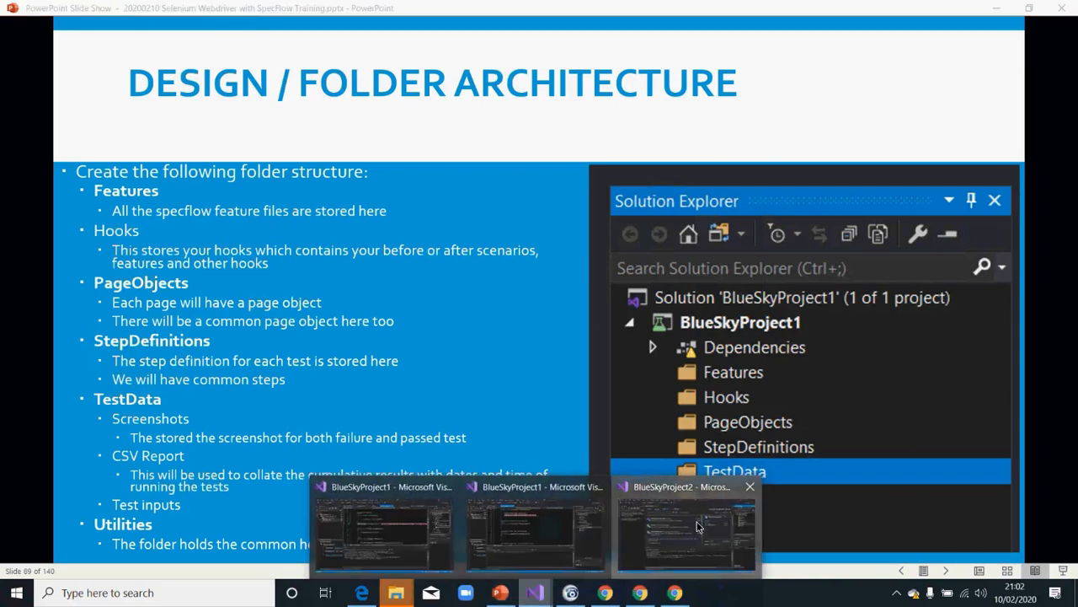
Switch back to the BlueSkyProject2 window in Visual Studio.
click(682, 522)
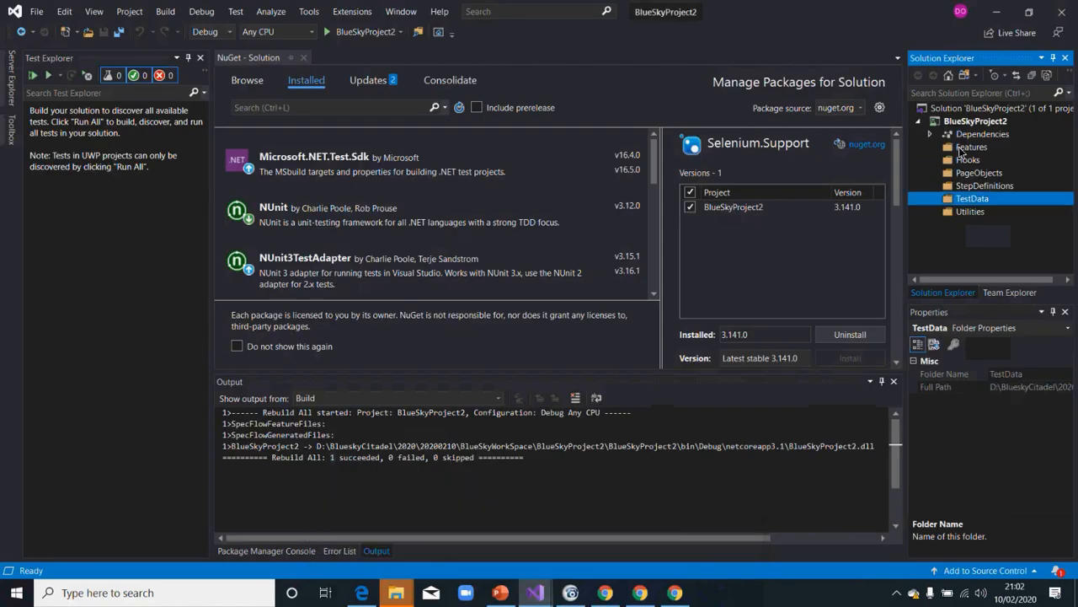